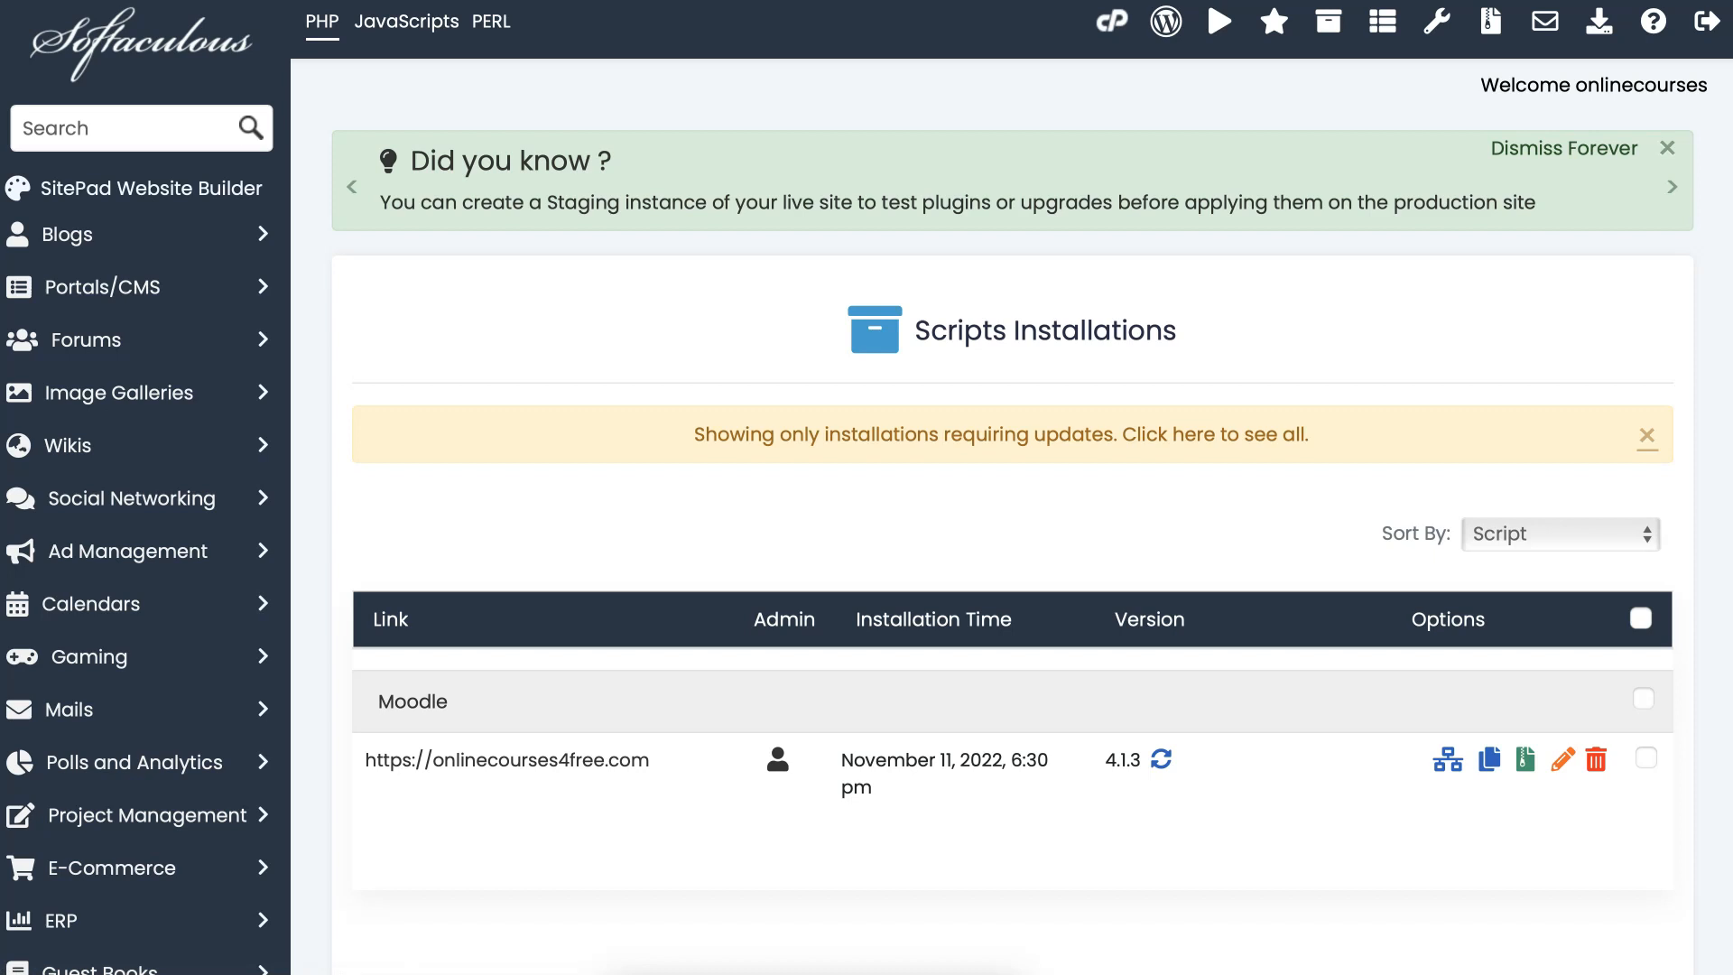
mouse_move(1225, 634)
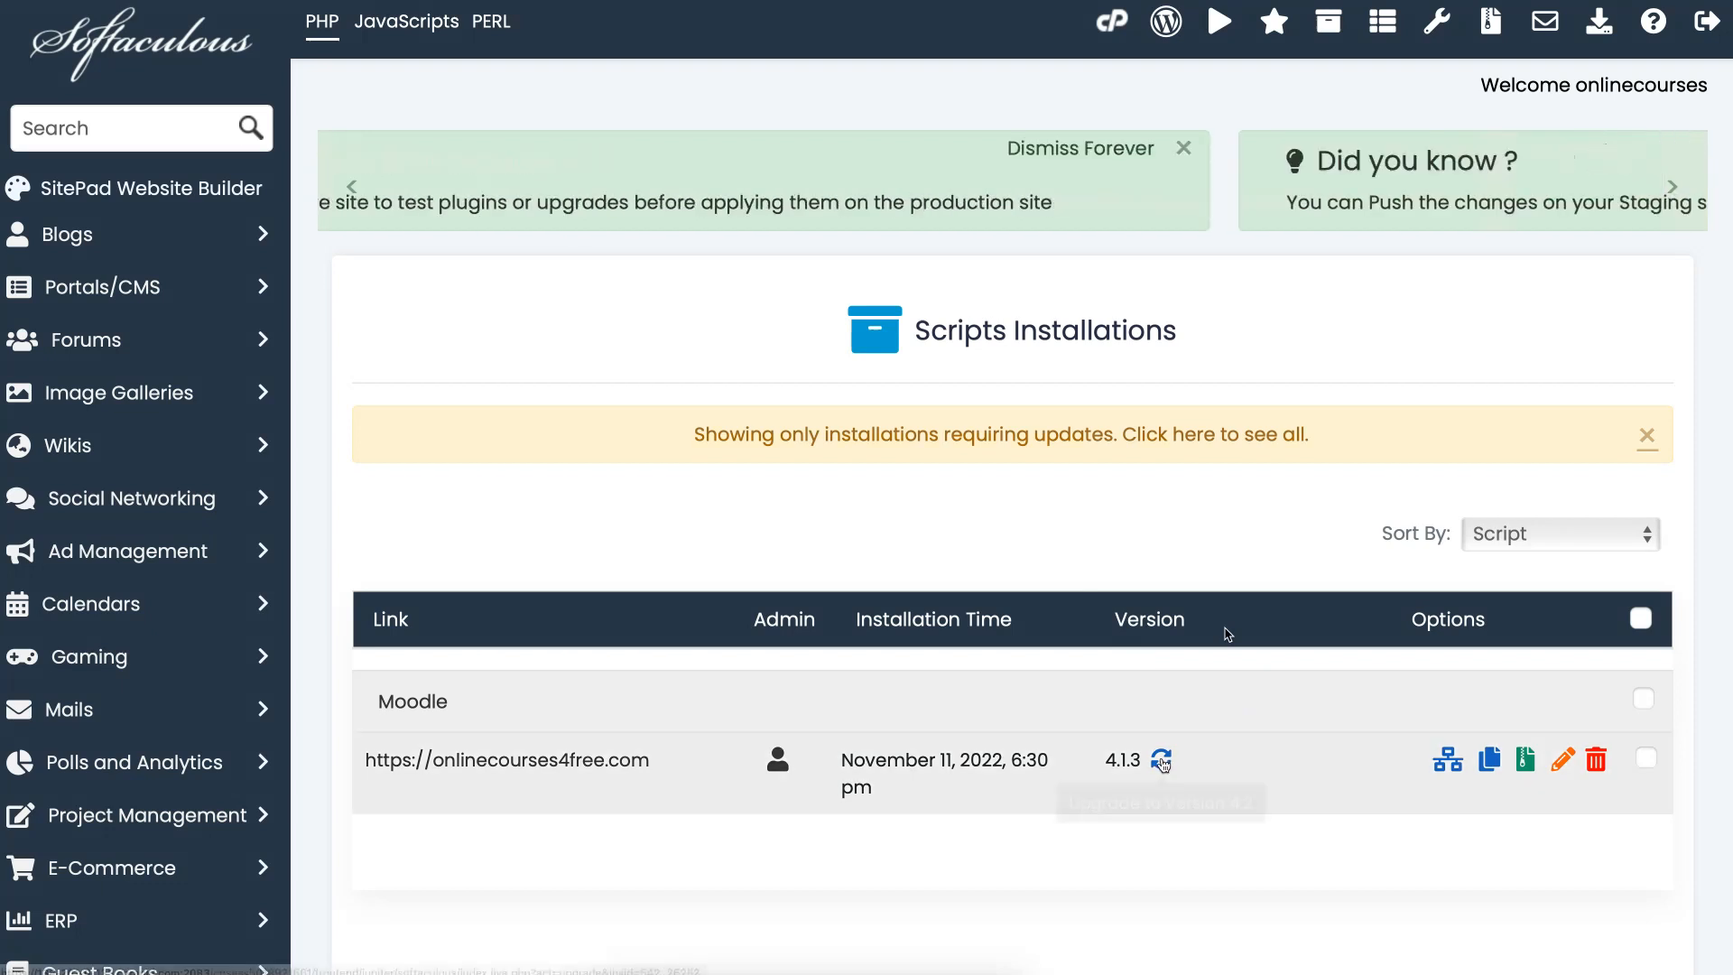
Step: Upgrade the Moodle installation to 4.2 in Softaculous, confirming plugin compatibility
left_click(1162, 760)
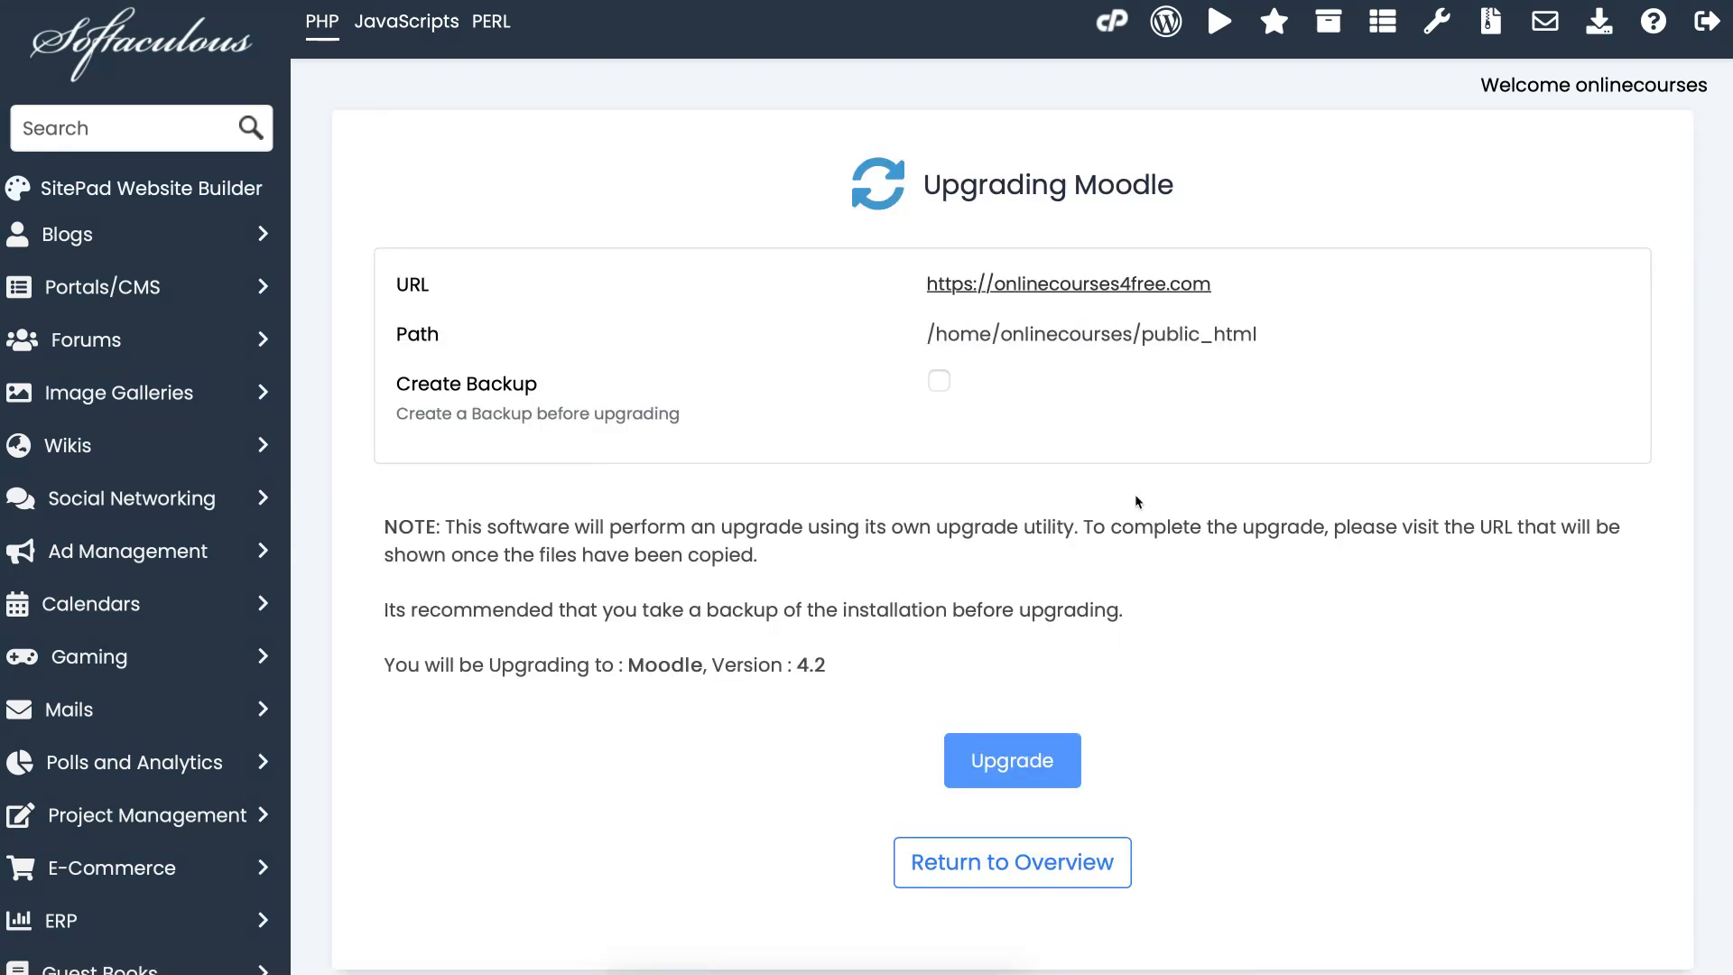
mouse_move(1165, 22)
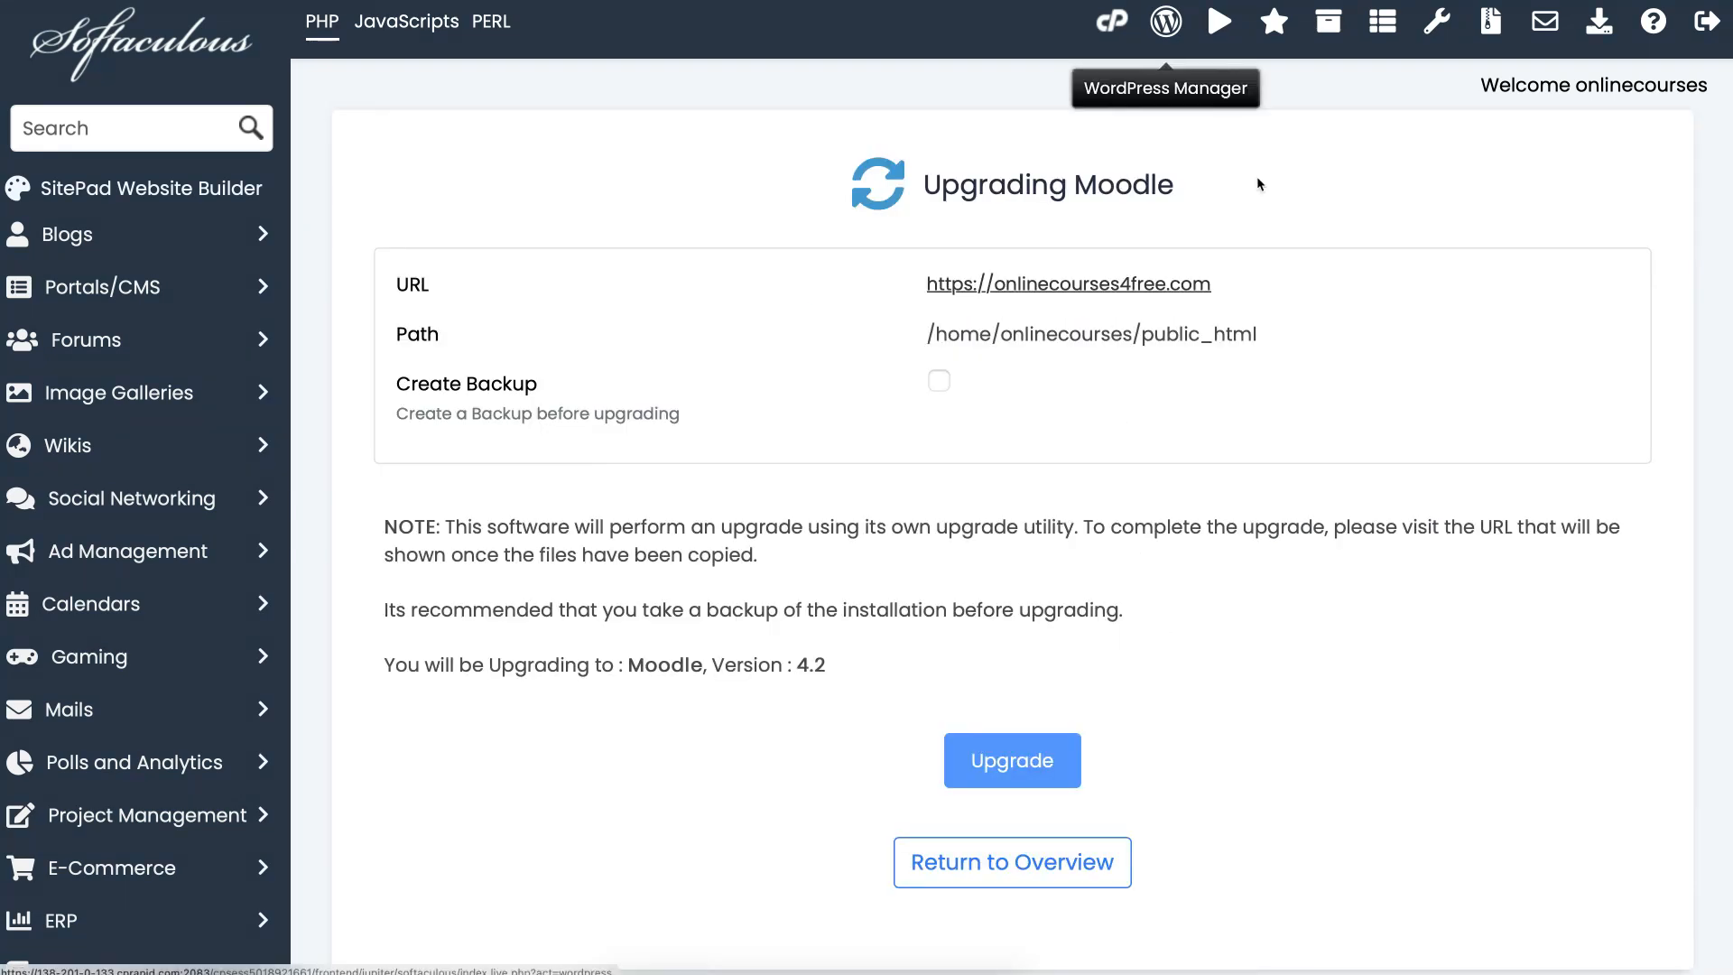
mouse_move(867, 325)
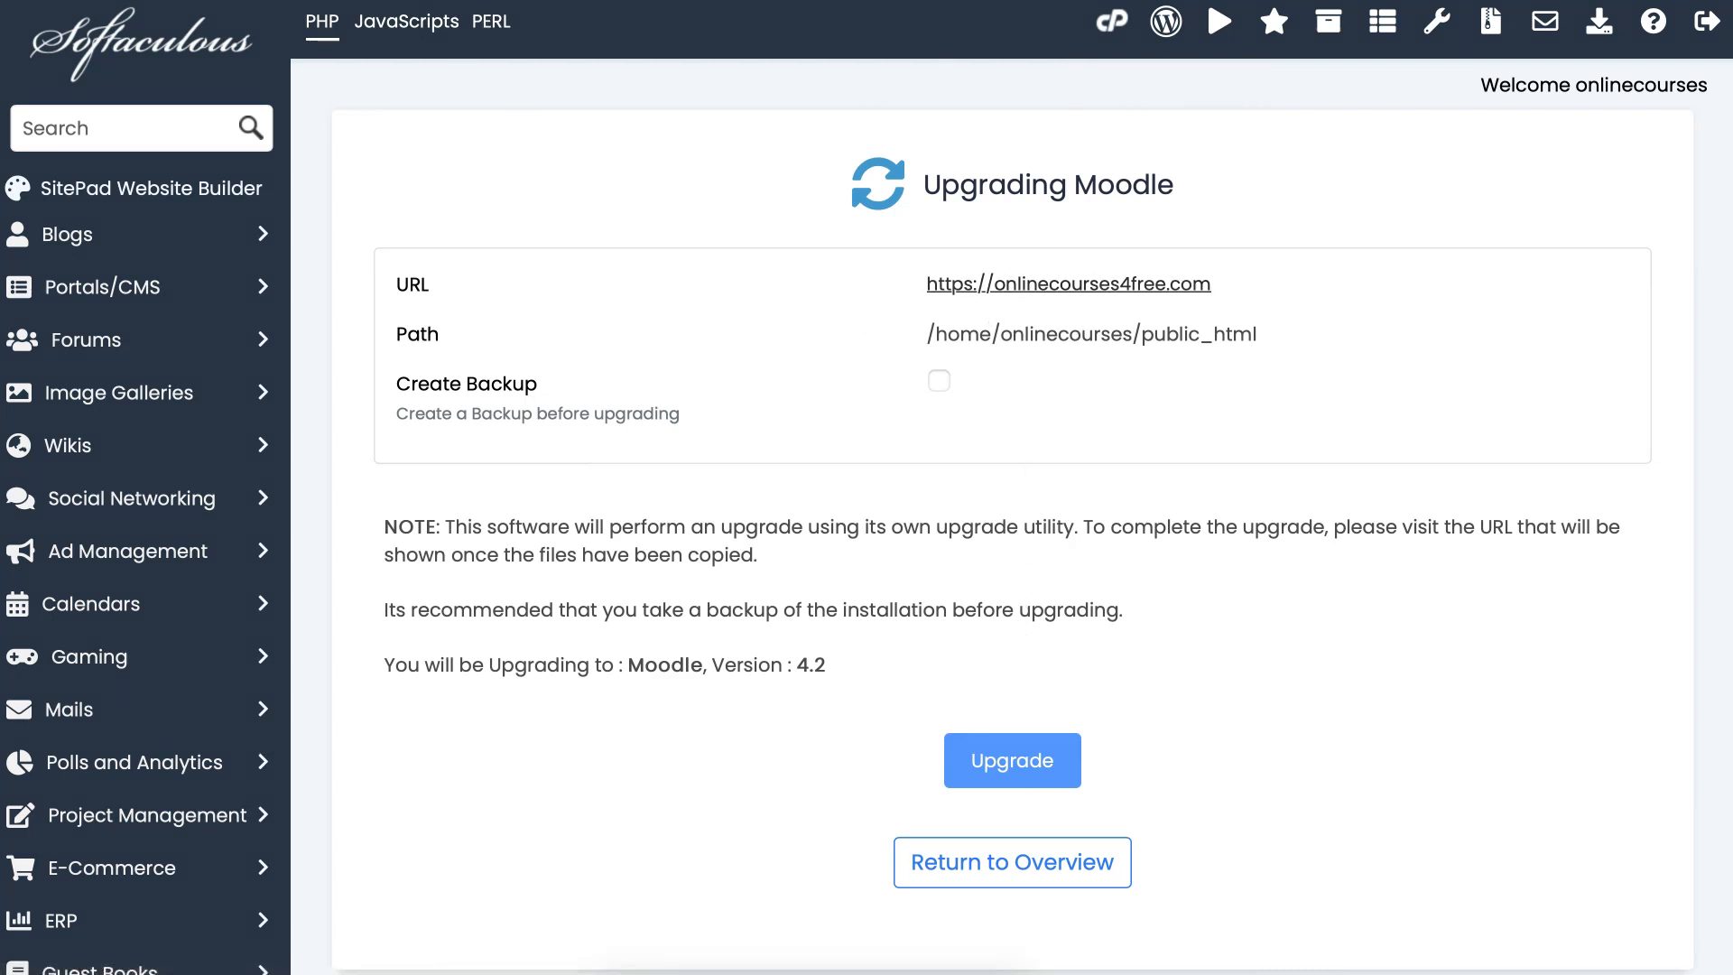
mouse_move(977, 374)
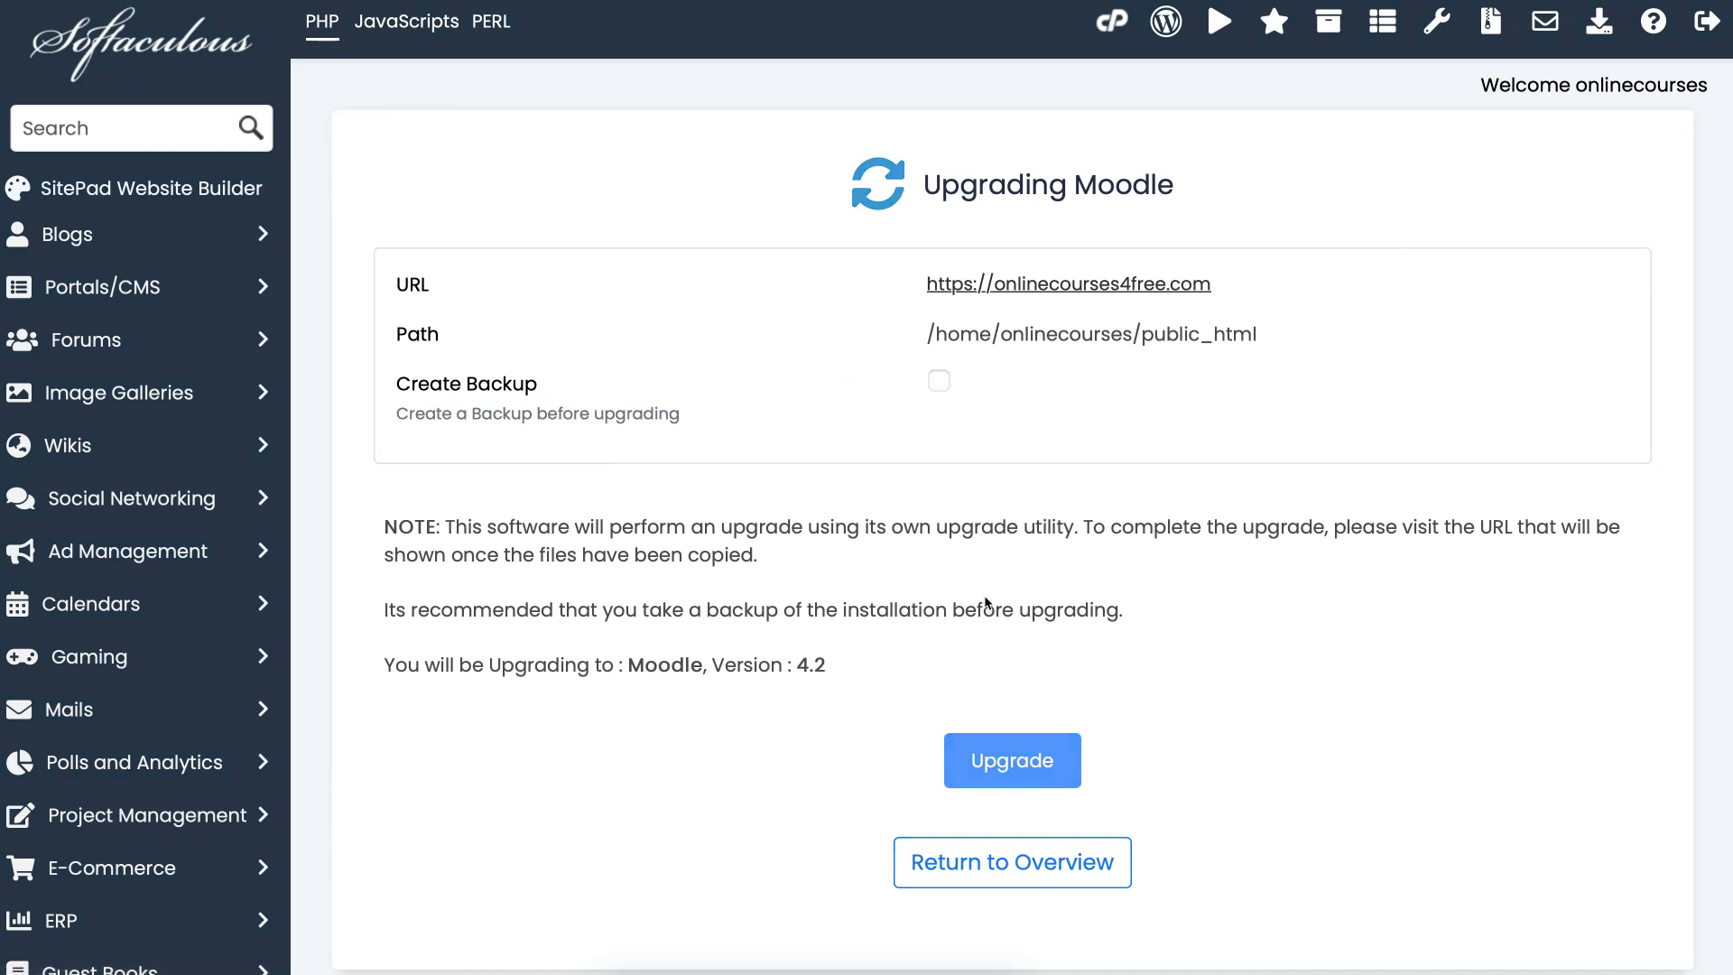
left_click(1010, 760)
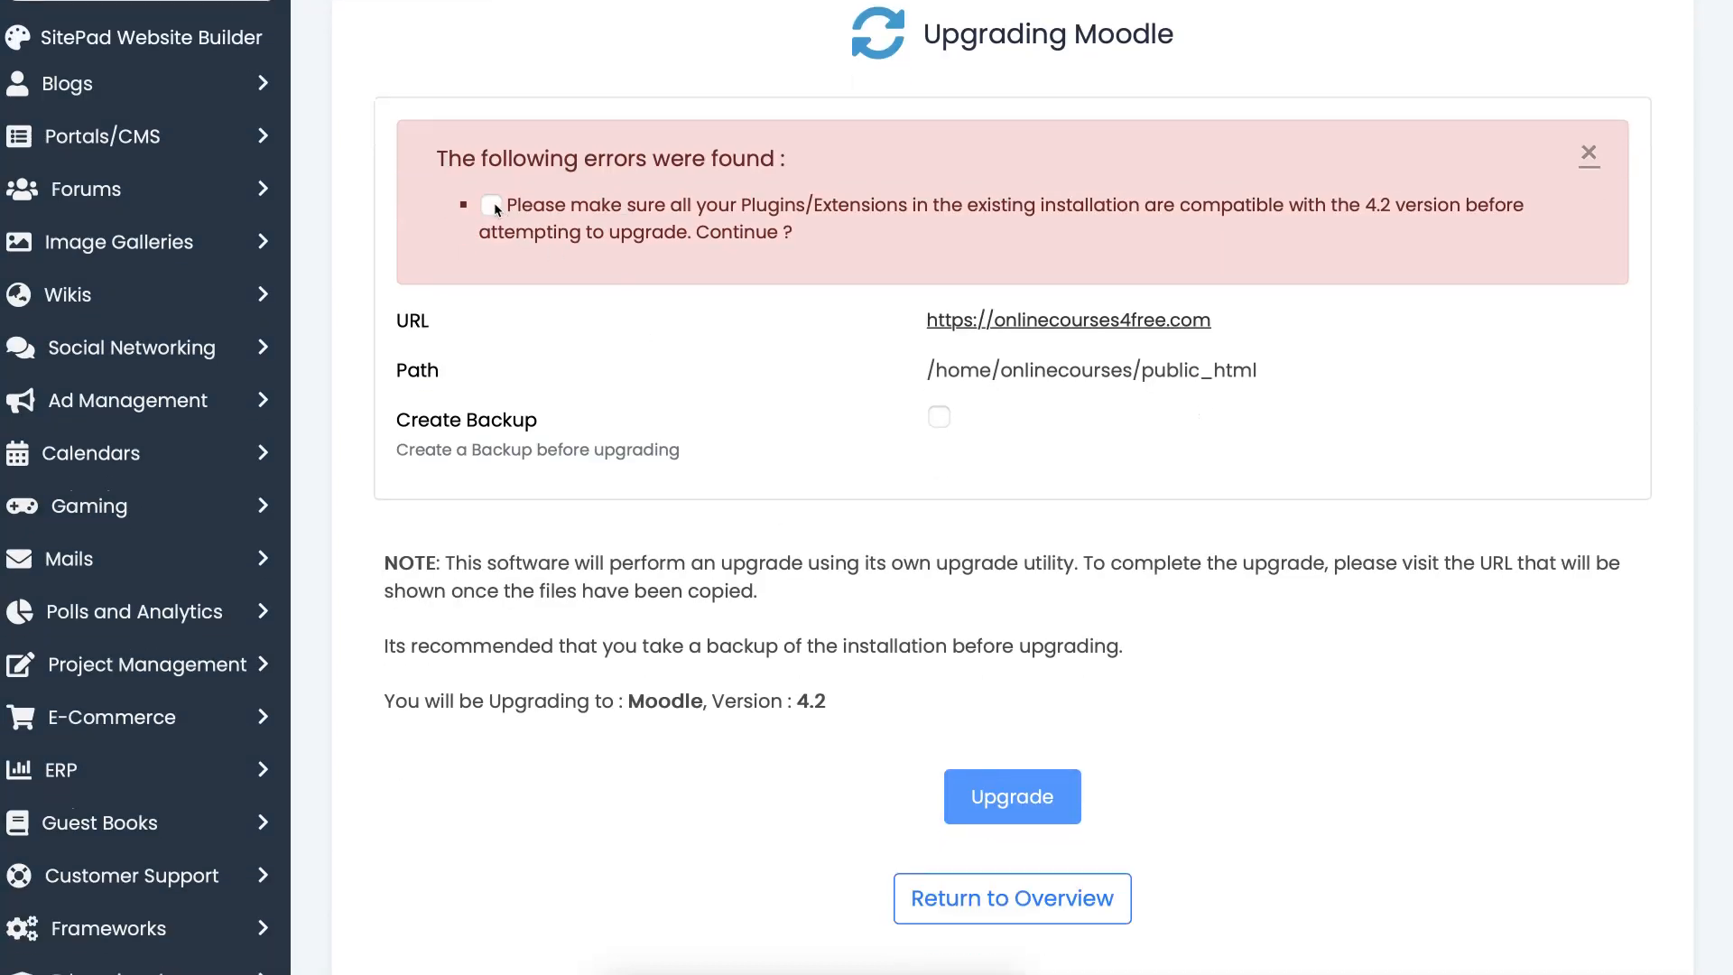
left_click(491, 205)
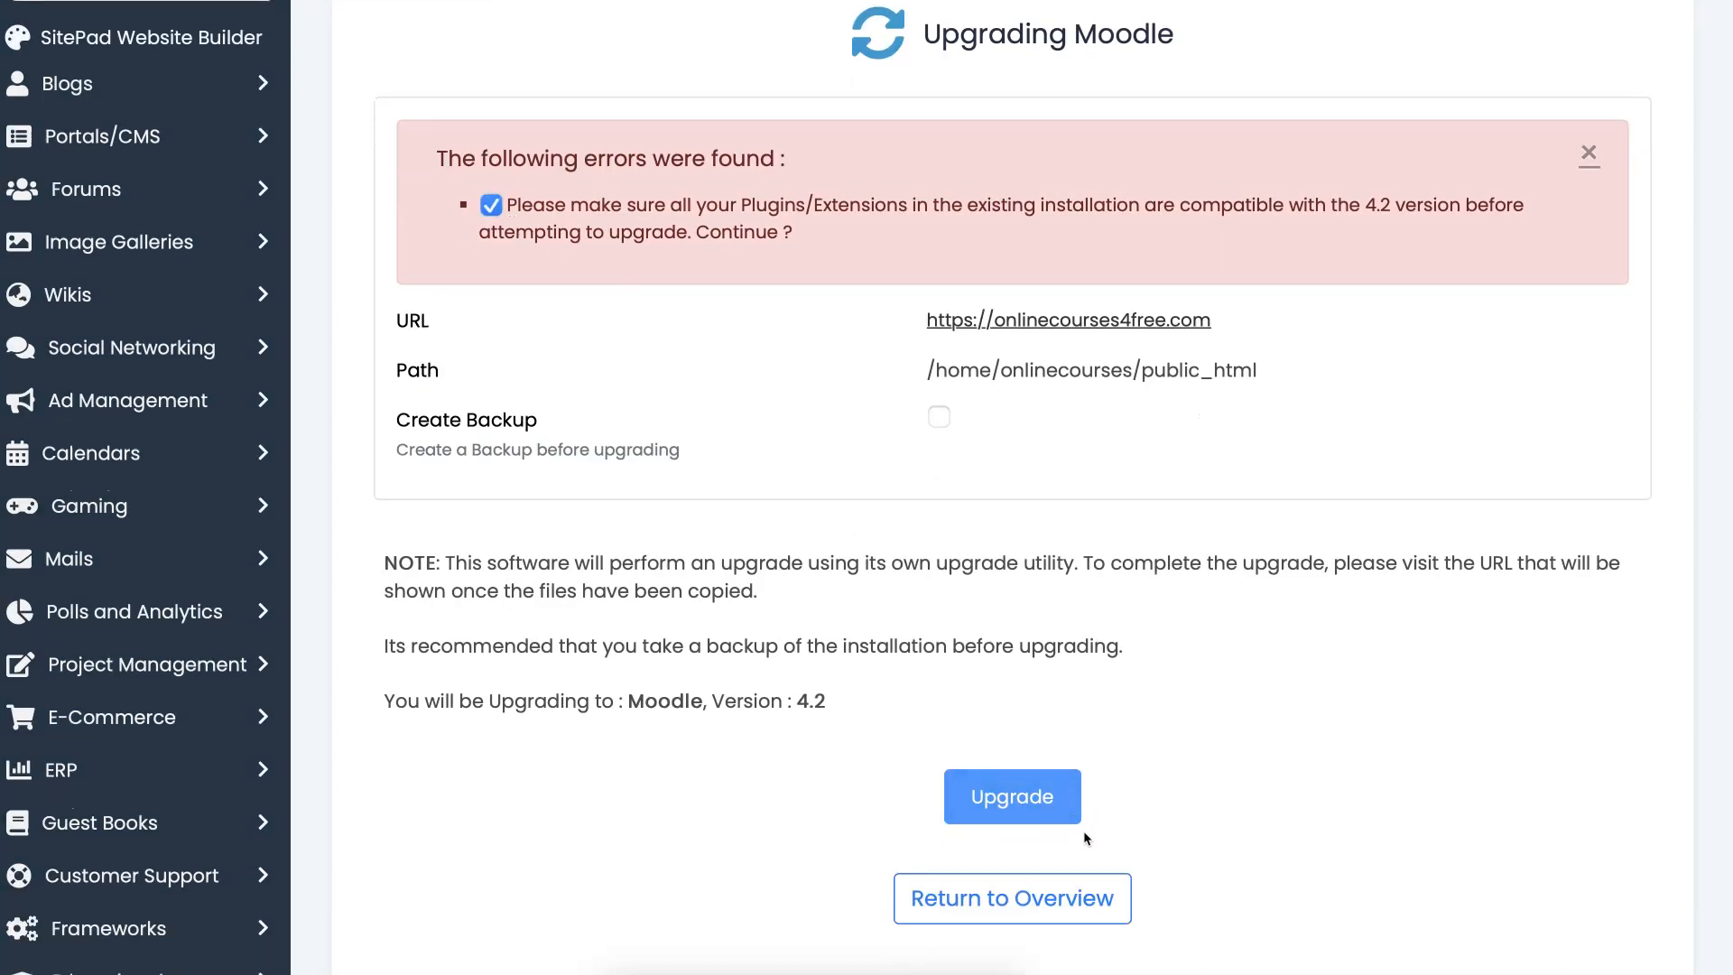
left_click(1010, 796)
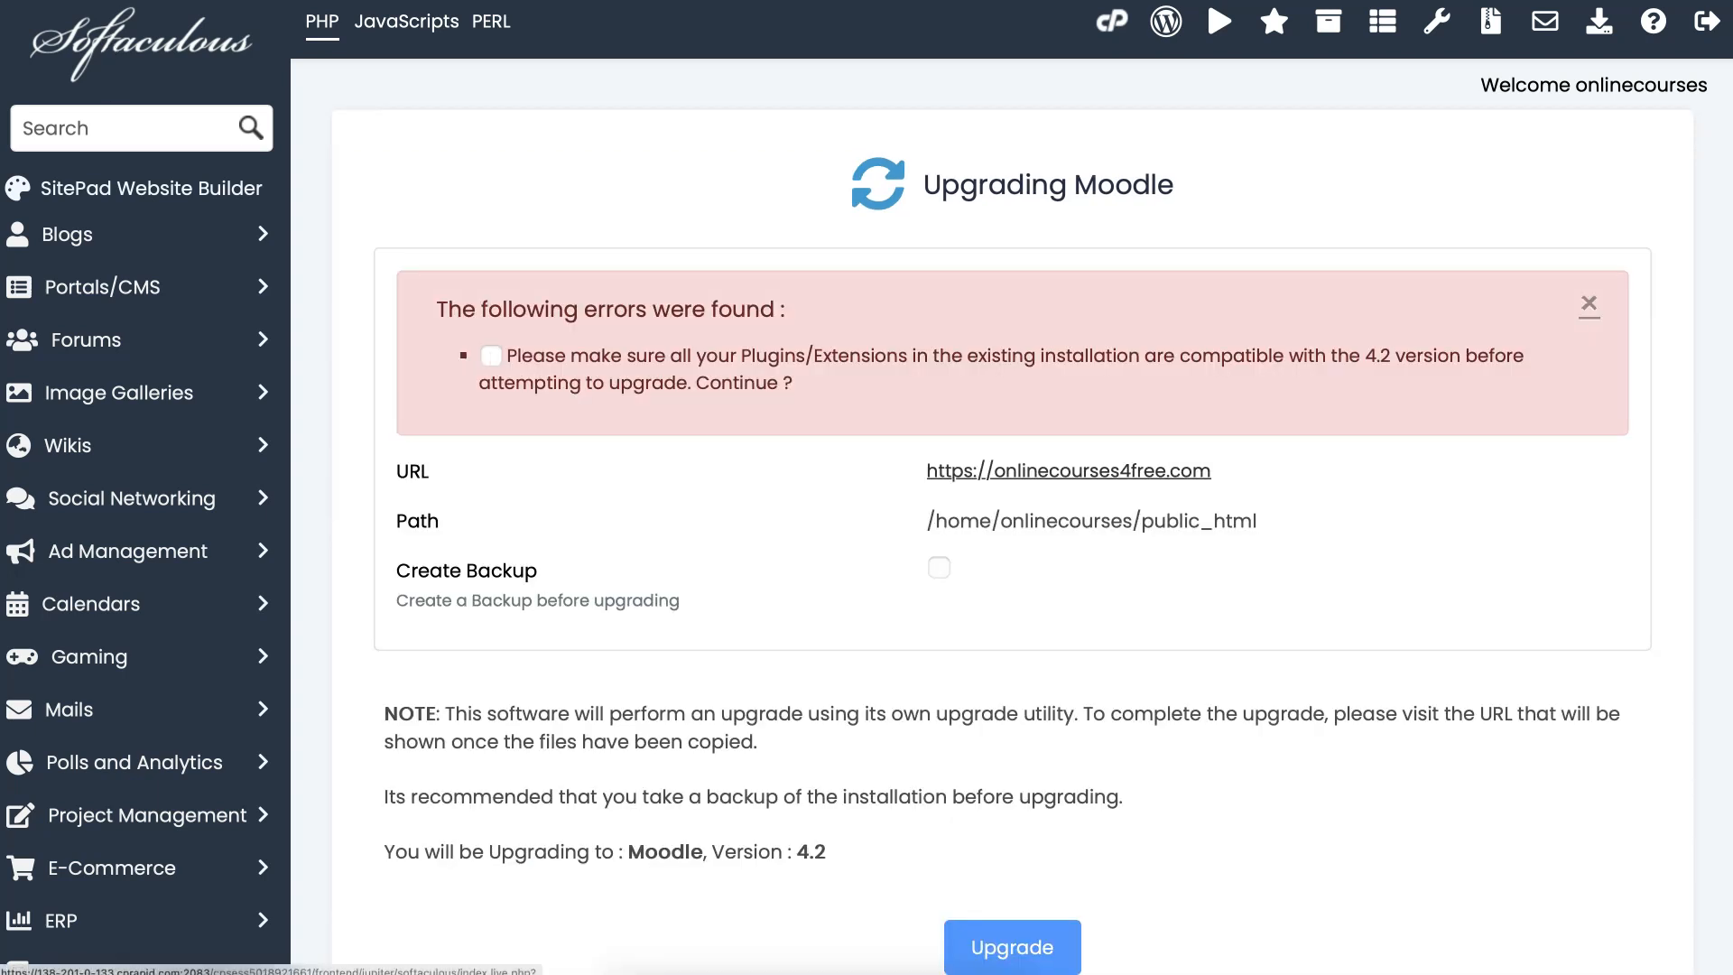
left_click(1009, 946)
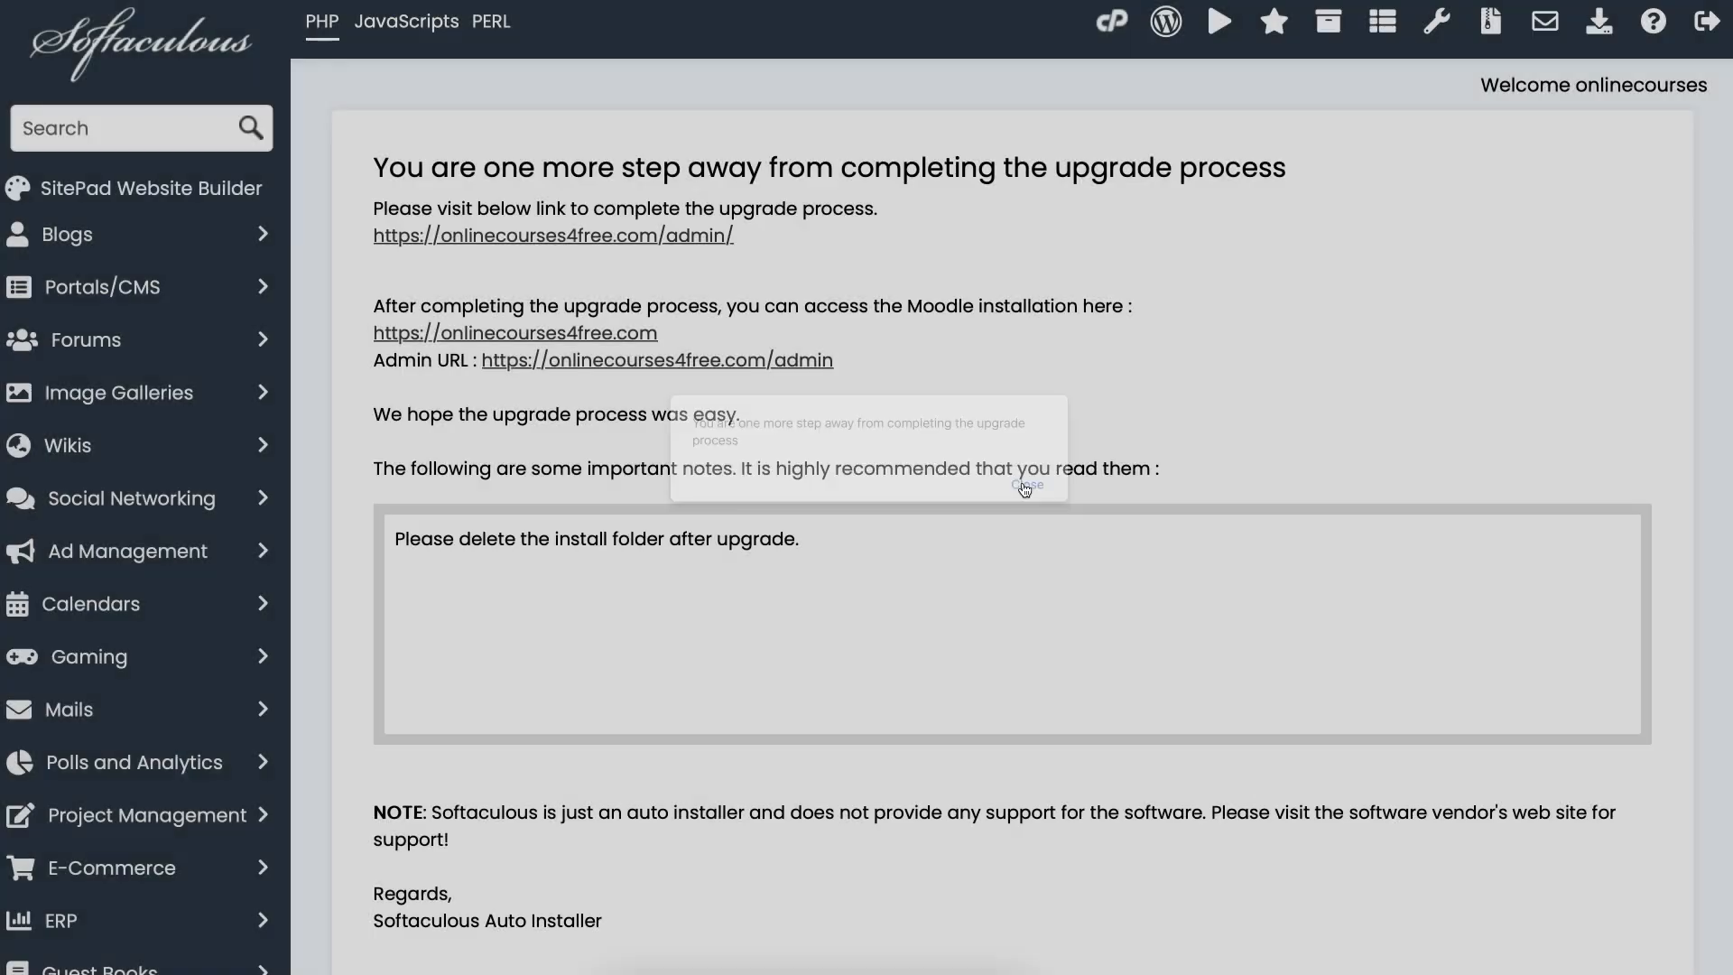
Step: Open the Moodle admin link and confirm the database upgrade from 4.1.3 to 4.2
left_click(552, 236)
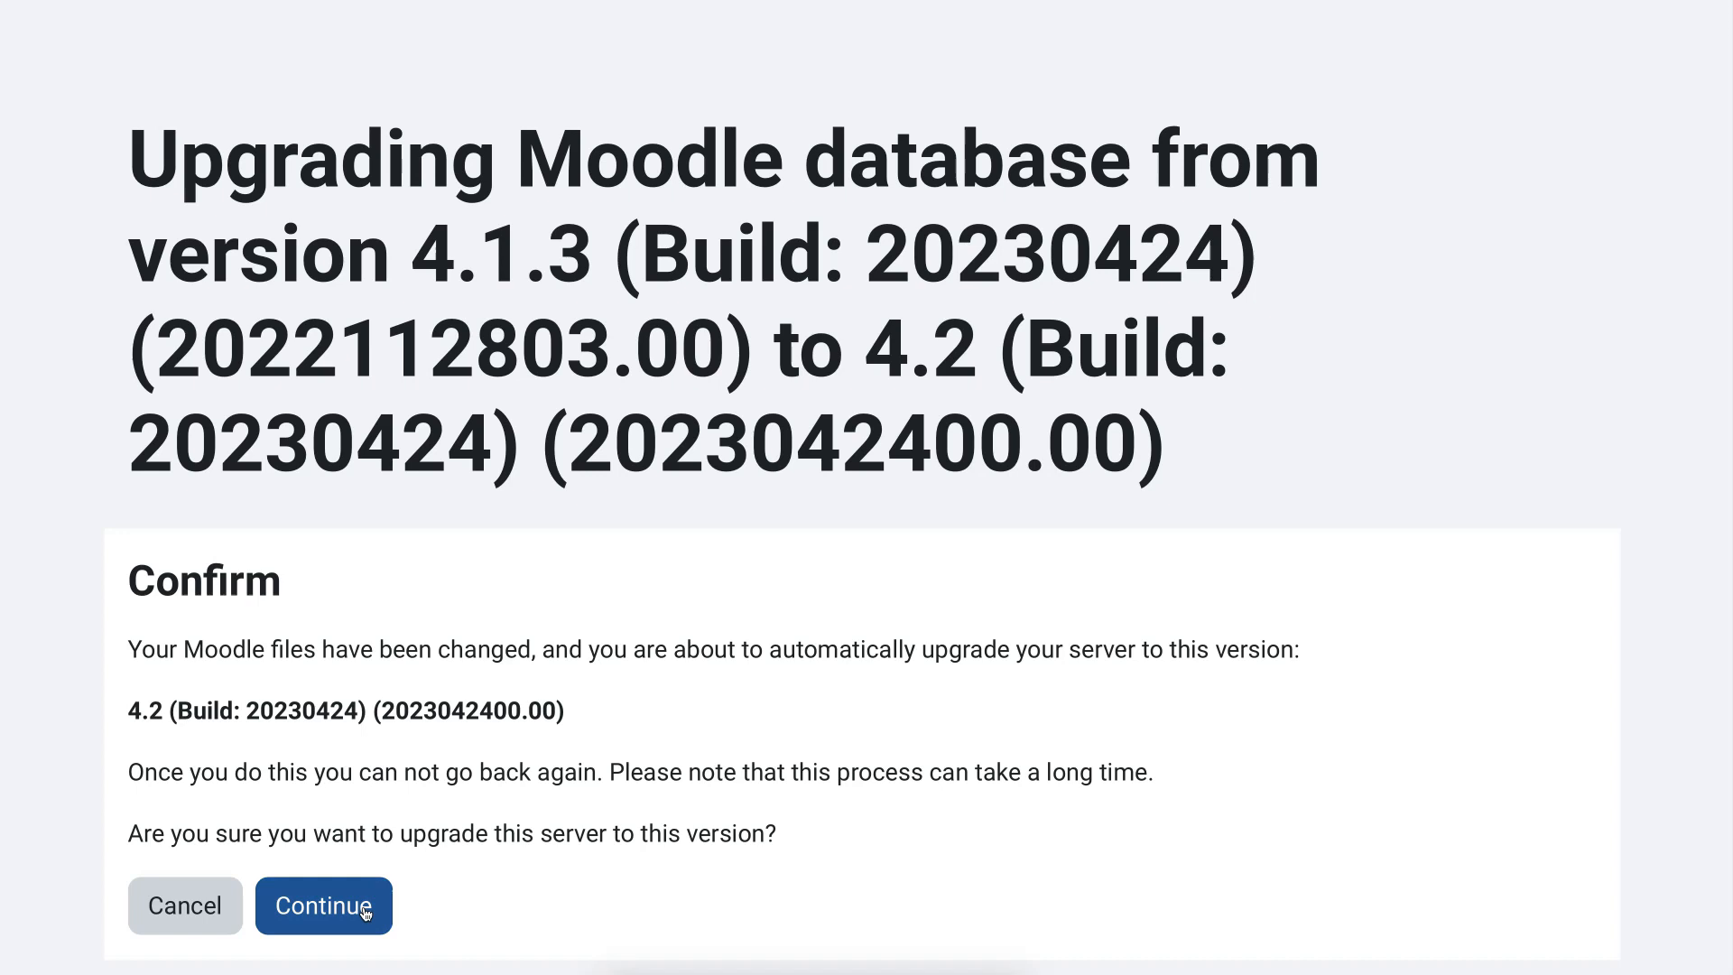
mouse_move(497, 900)
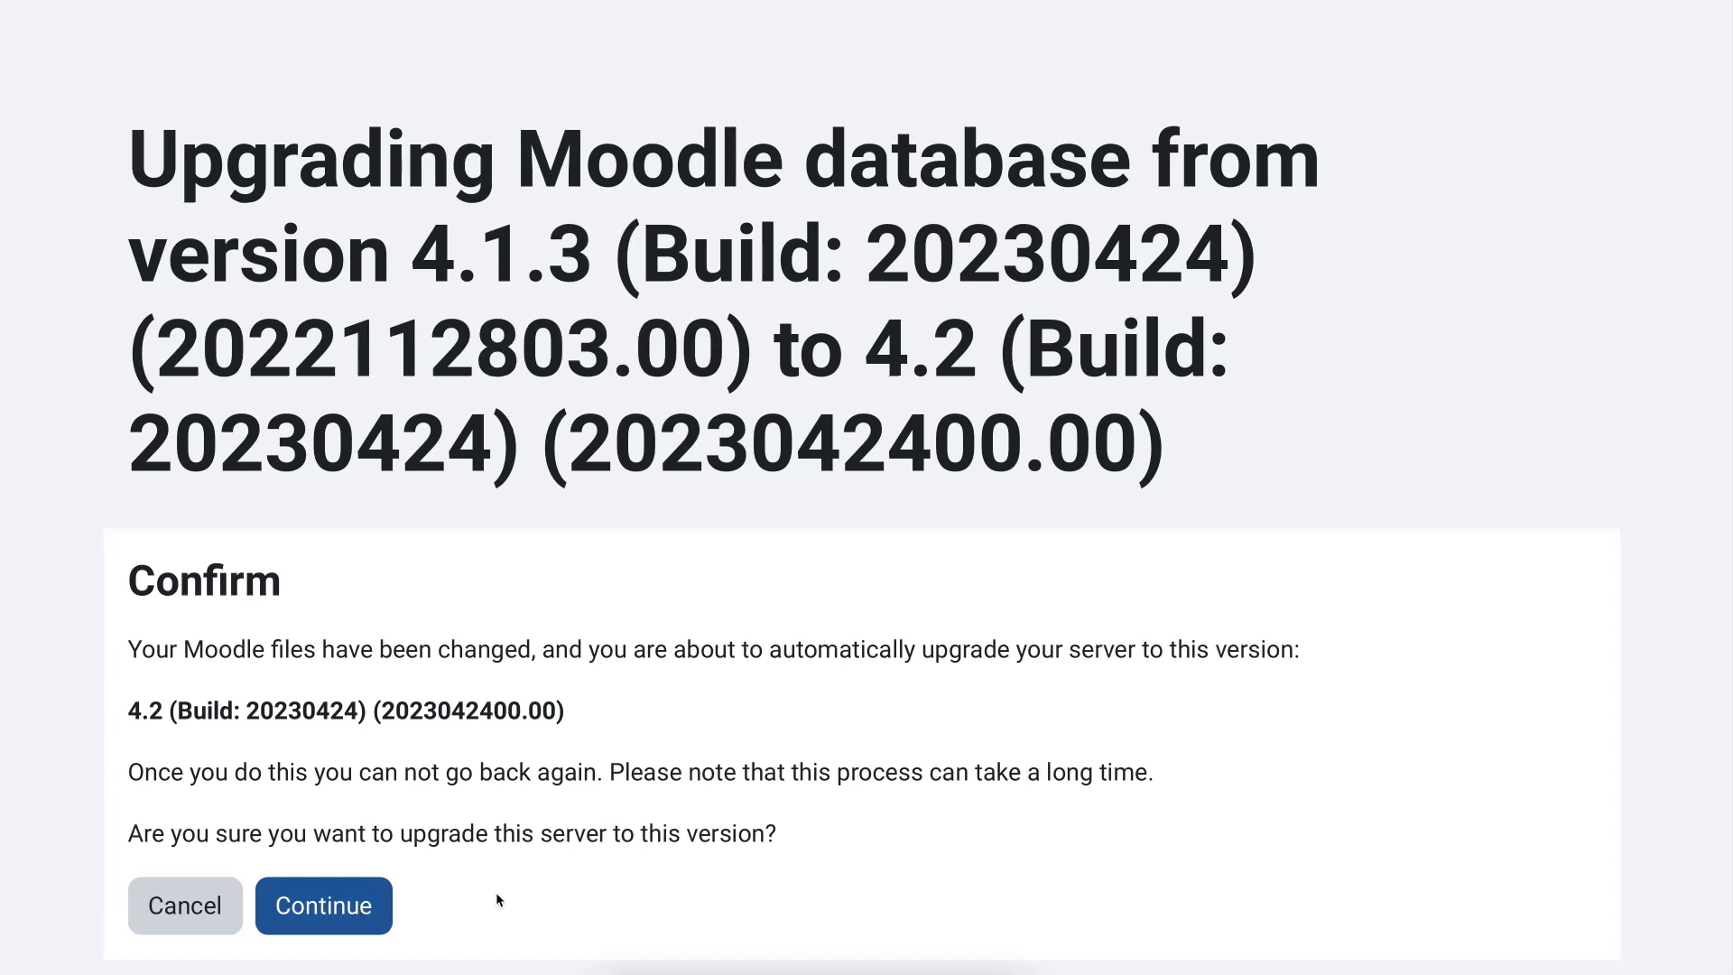
left_click(323, 906)
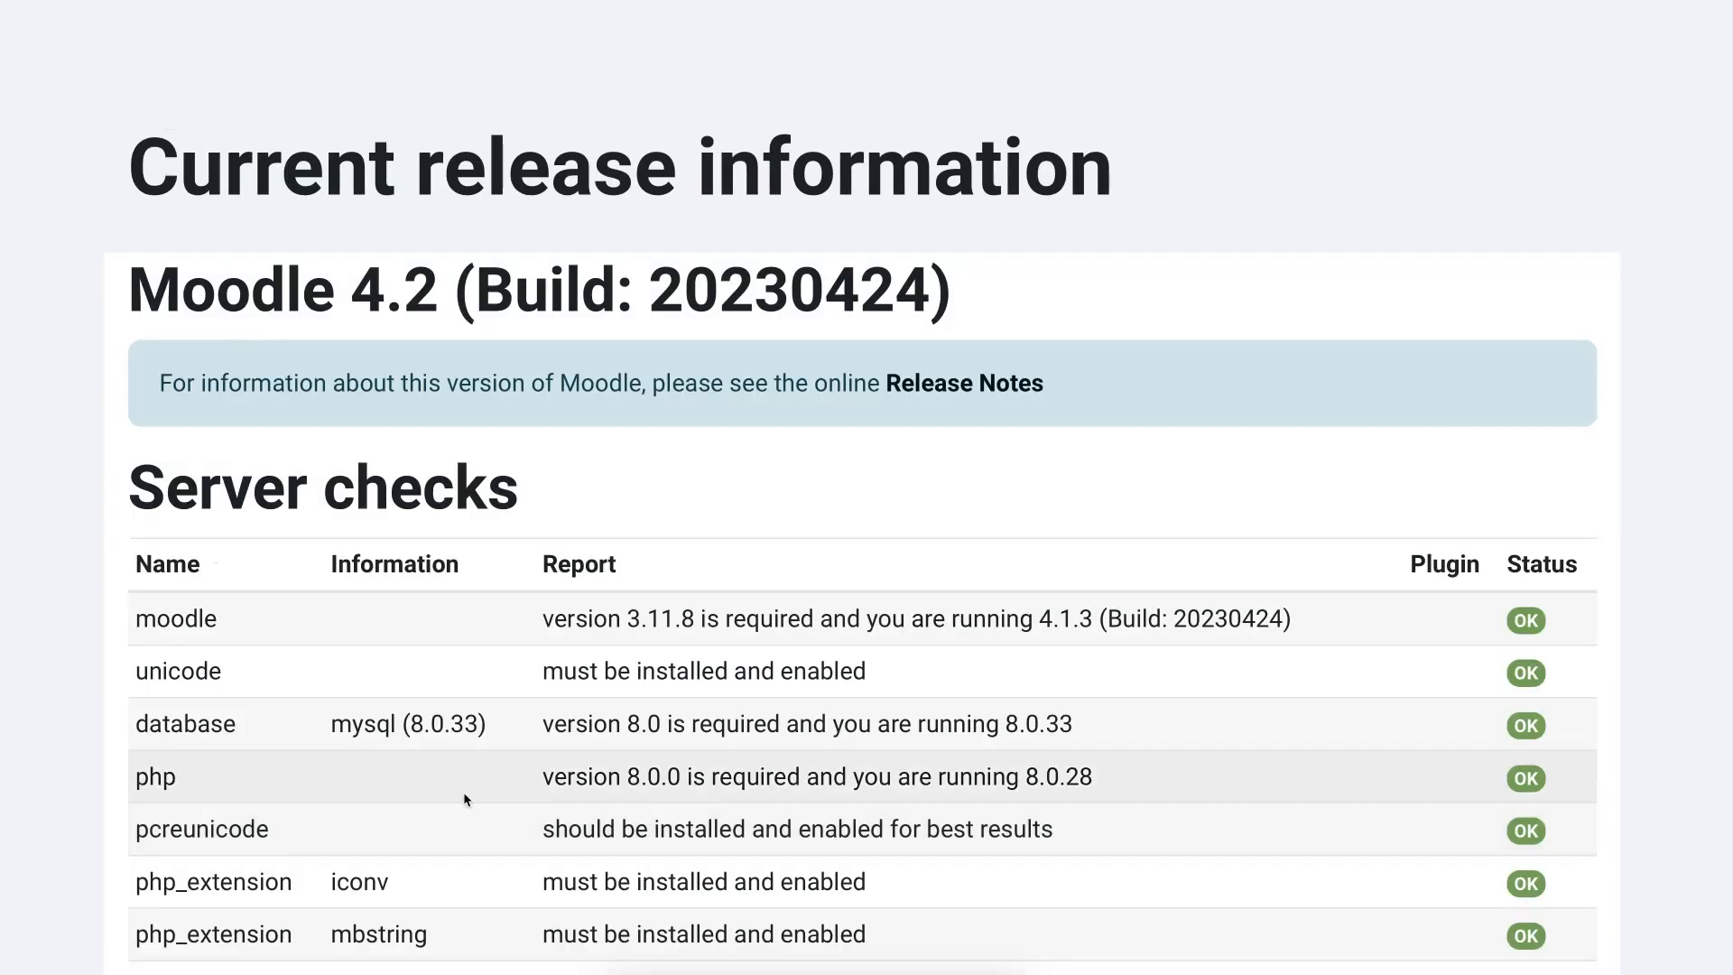
Step: Review the passed 4.2 server checks, then continue to the plugins requiring attention list
scroll("down", 3)
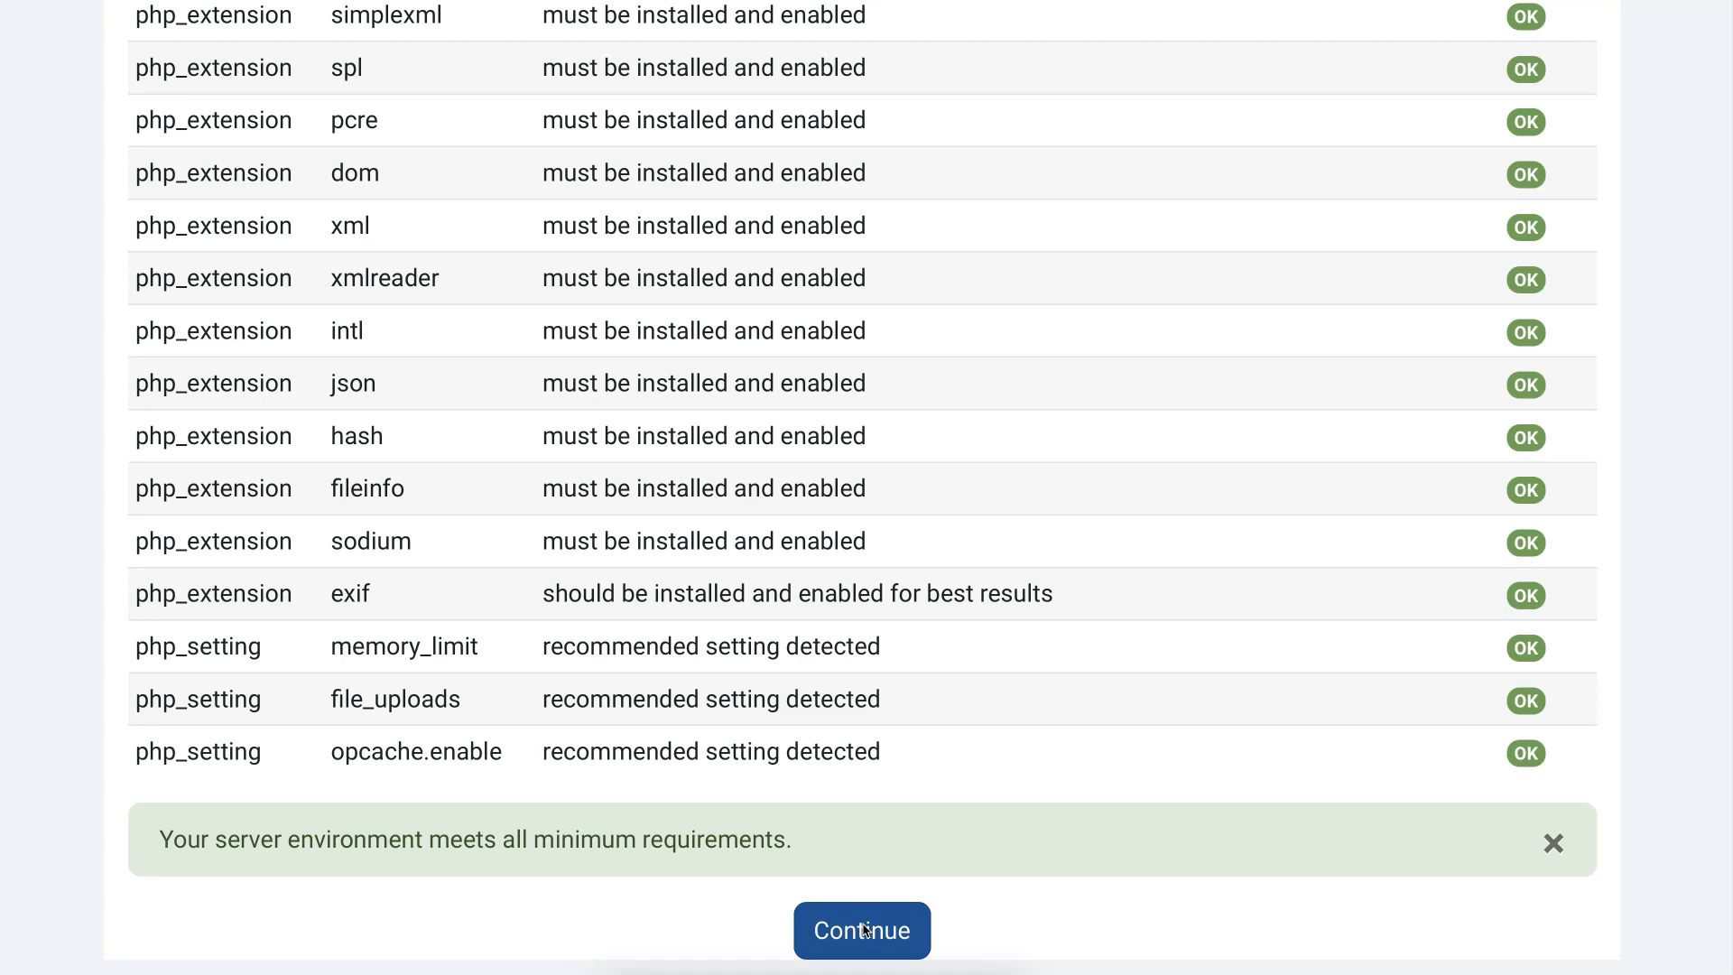
mouse_move(715, 635)
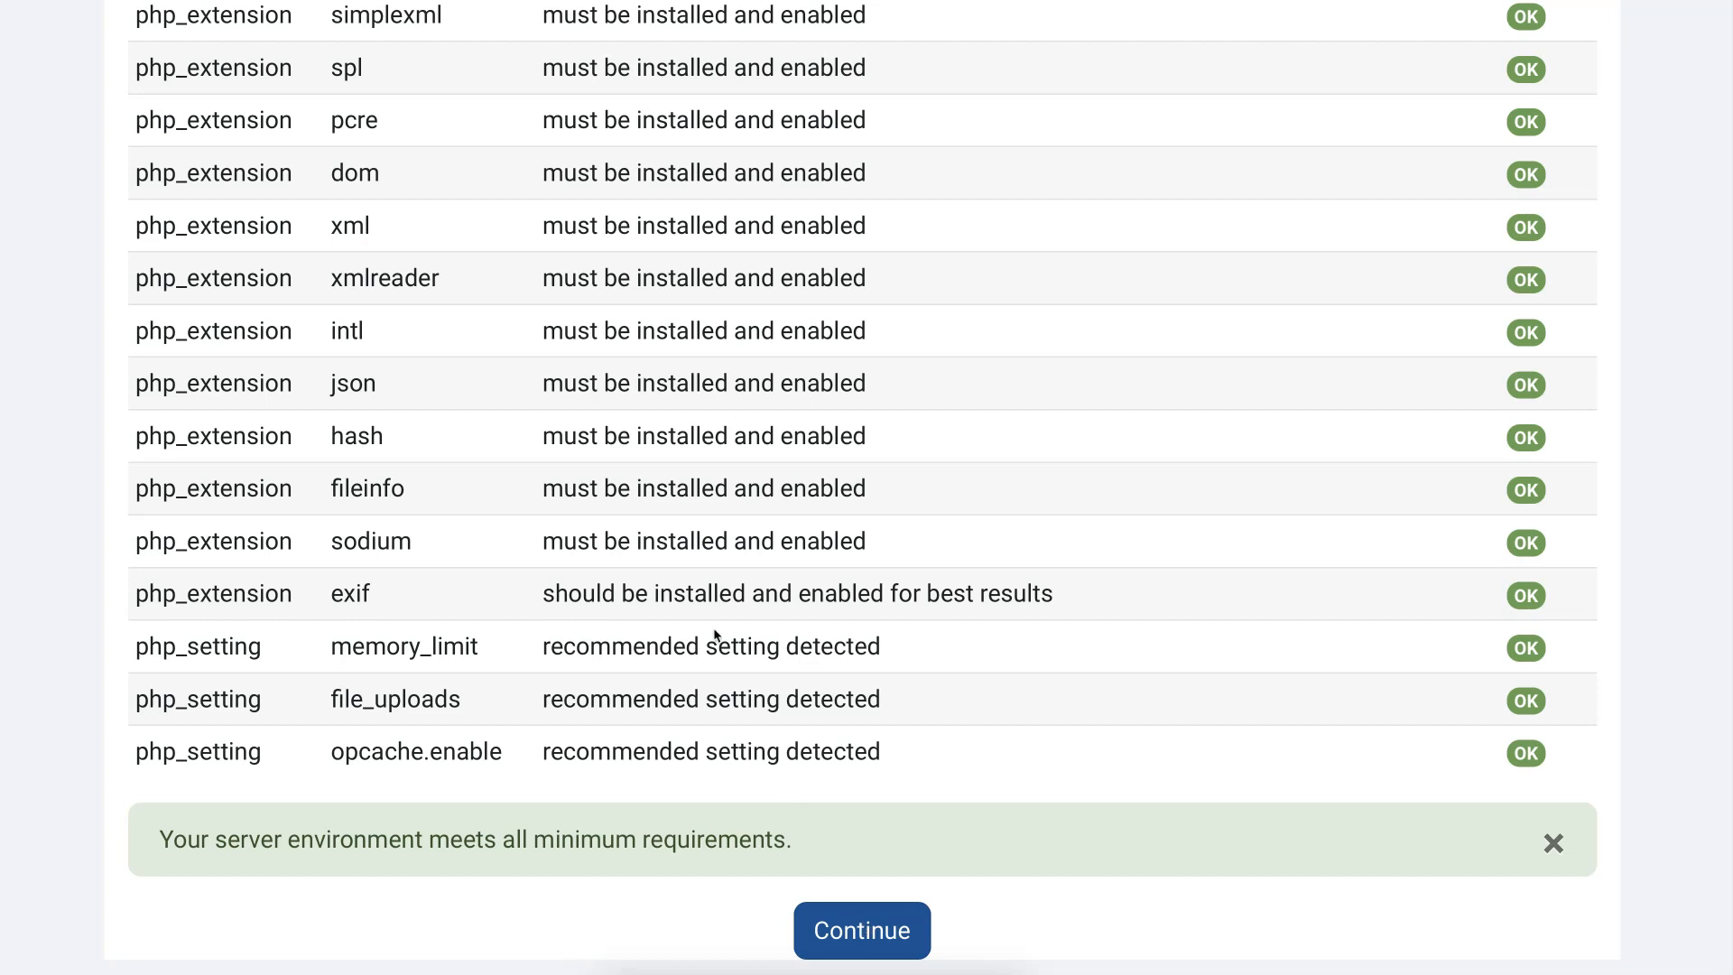
left_click(862, 930)
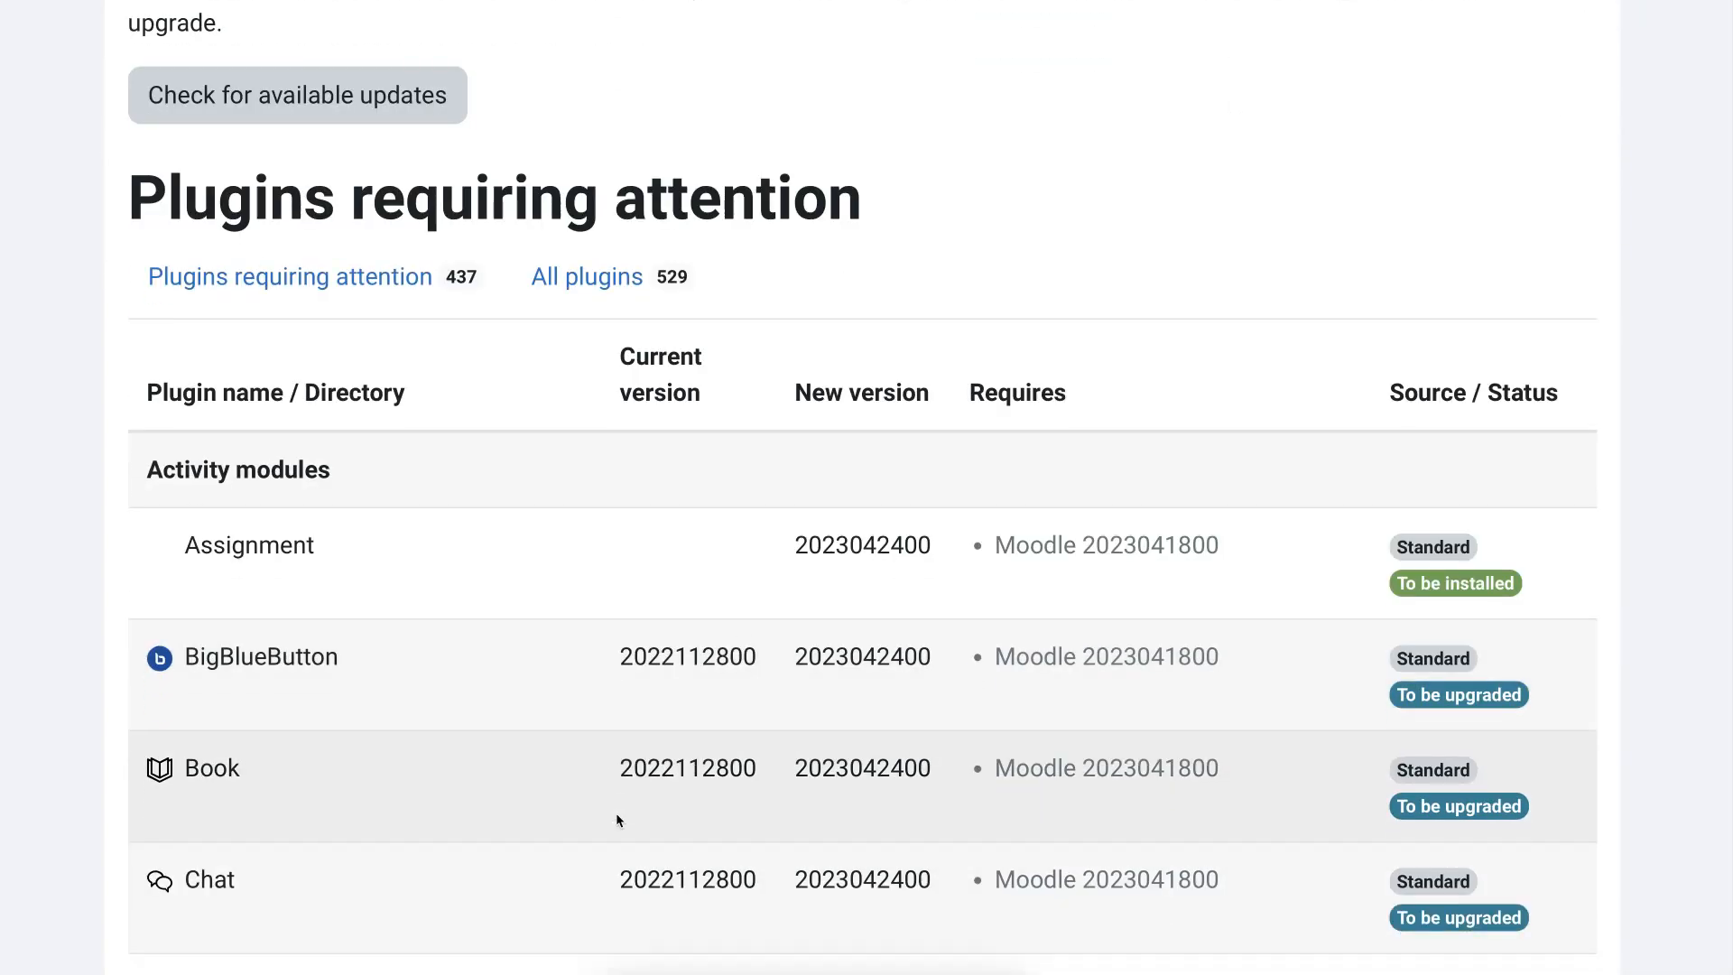
scroll("down", 3)
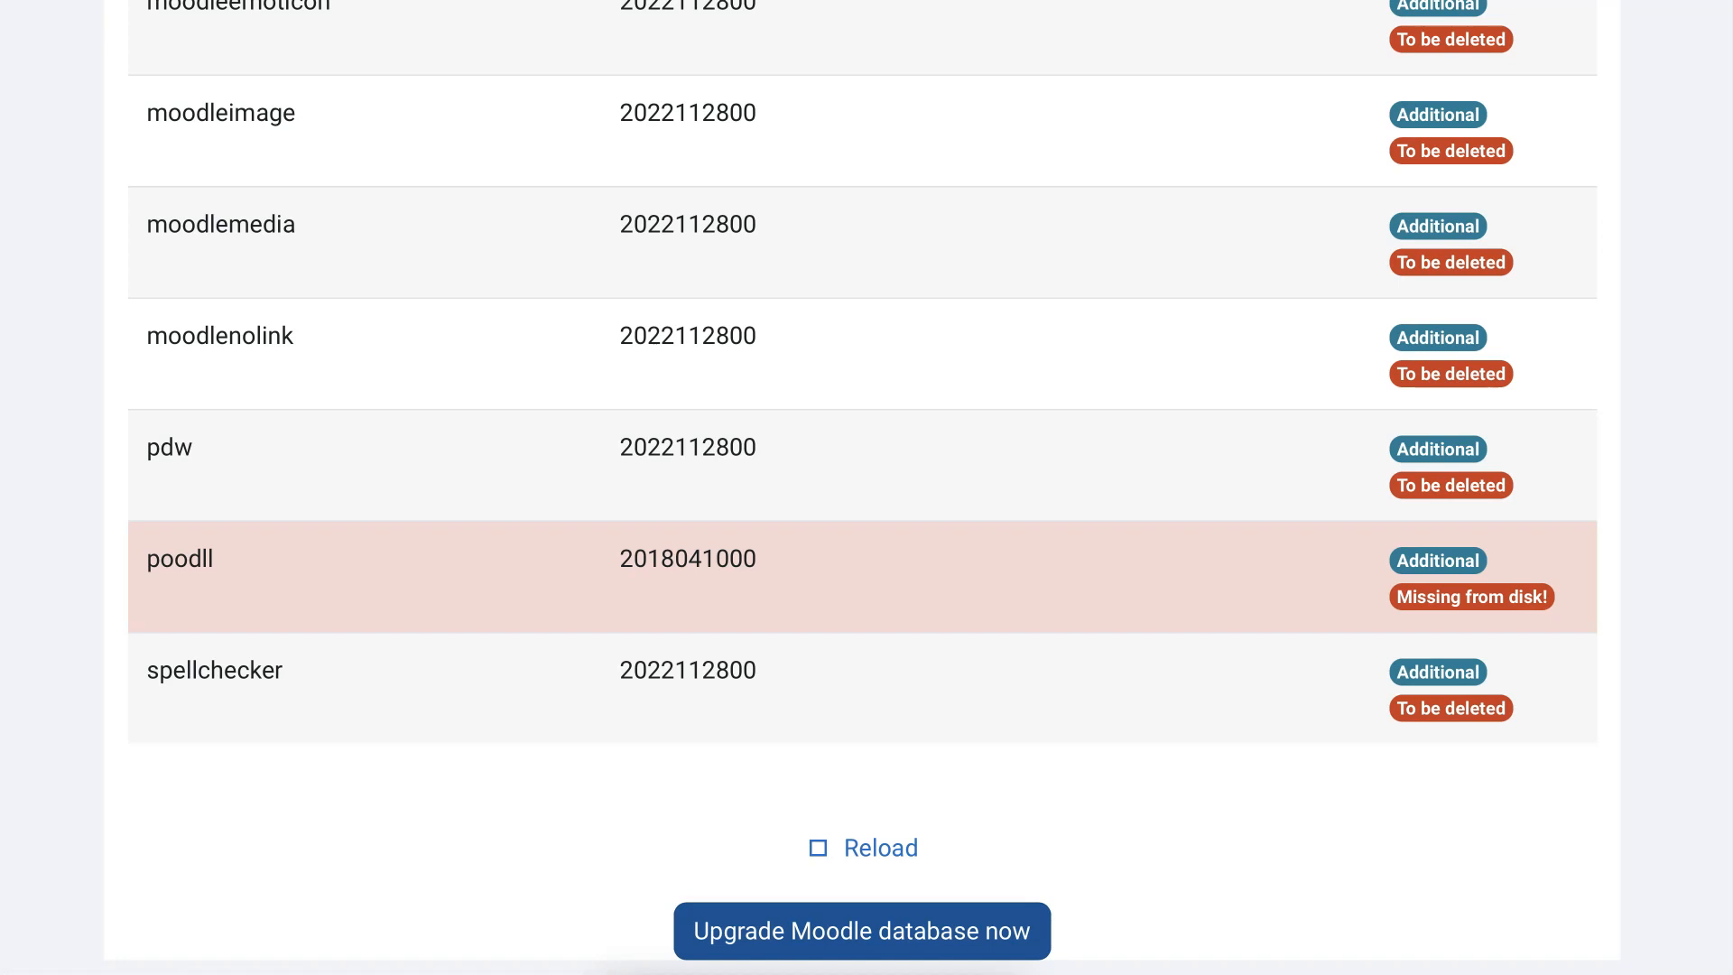
Step: Run the Moodle database upgrade and save the new 4.2 settings with defaults
left_click(861, 930)
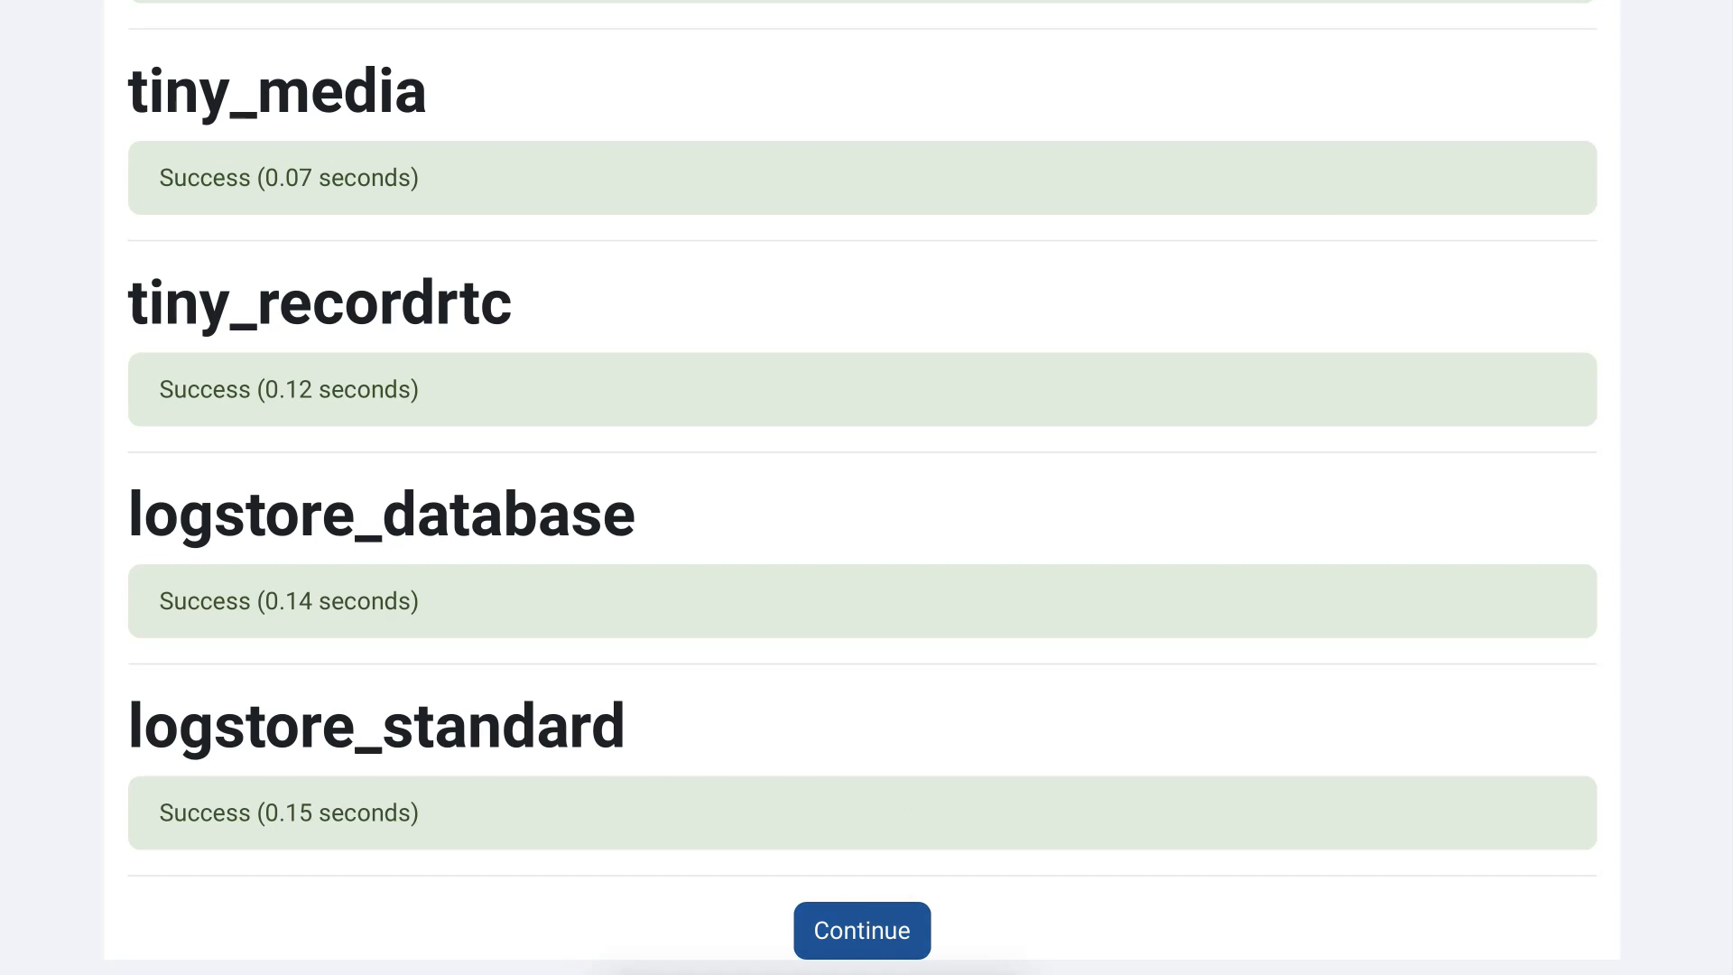
left_click(861, 930)
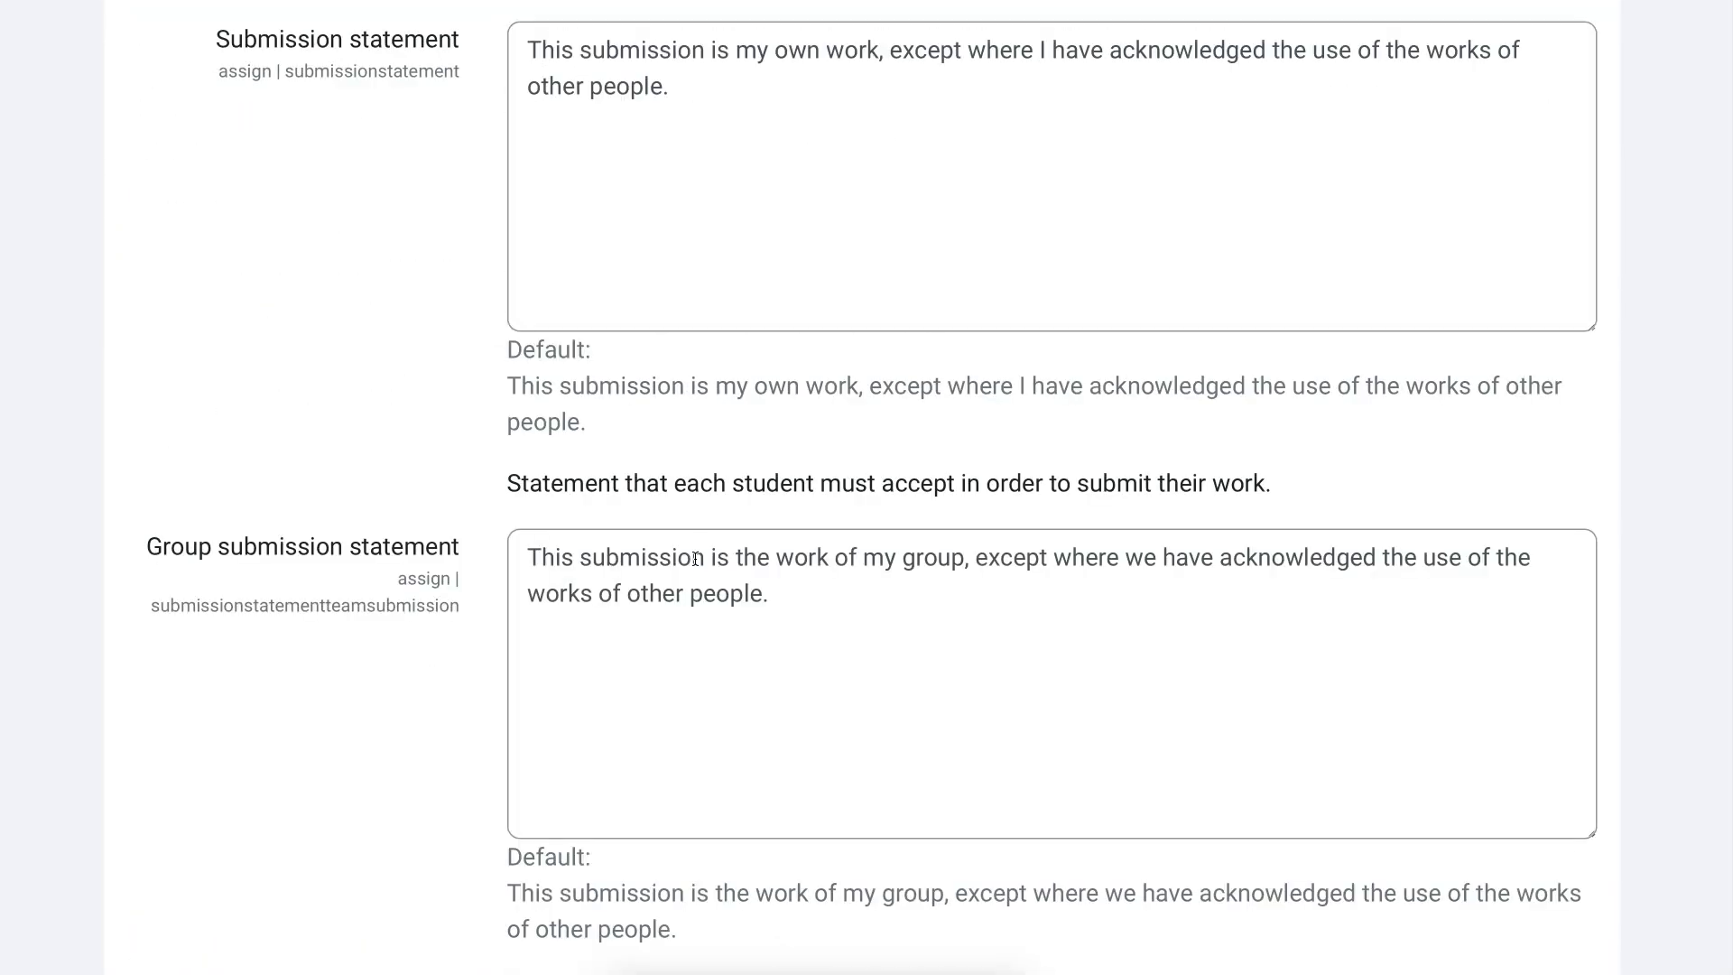
scroll("down", 3)
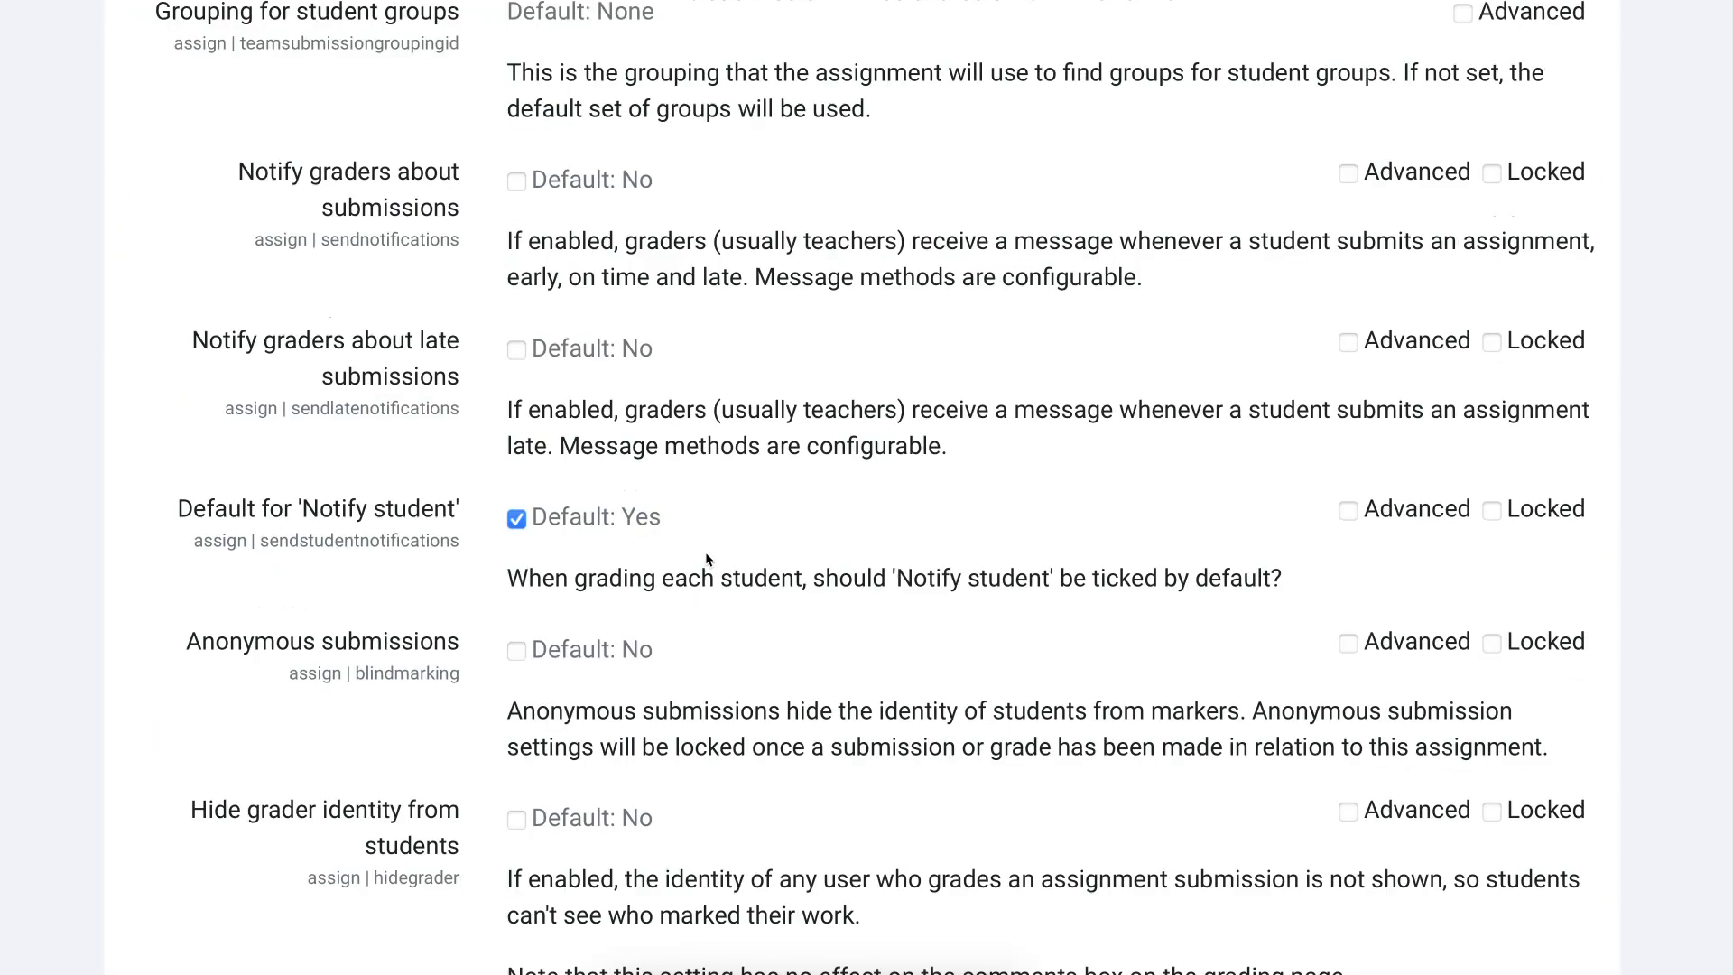
scroll("down", 3)
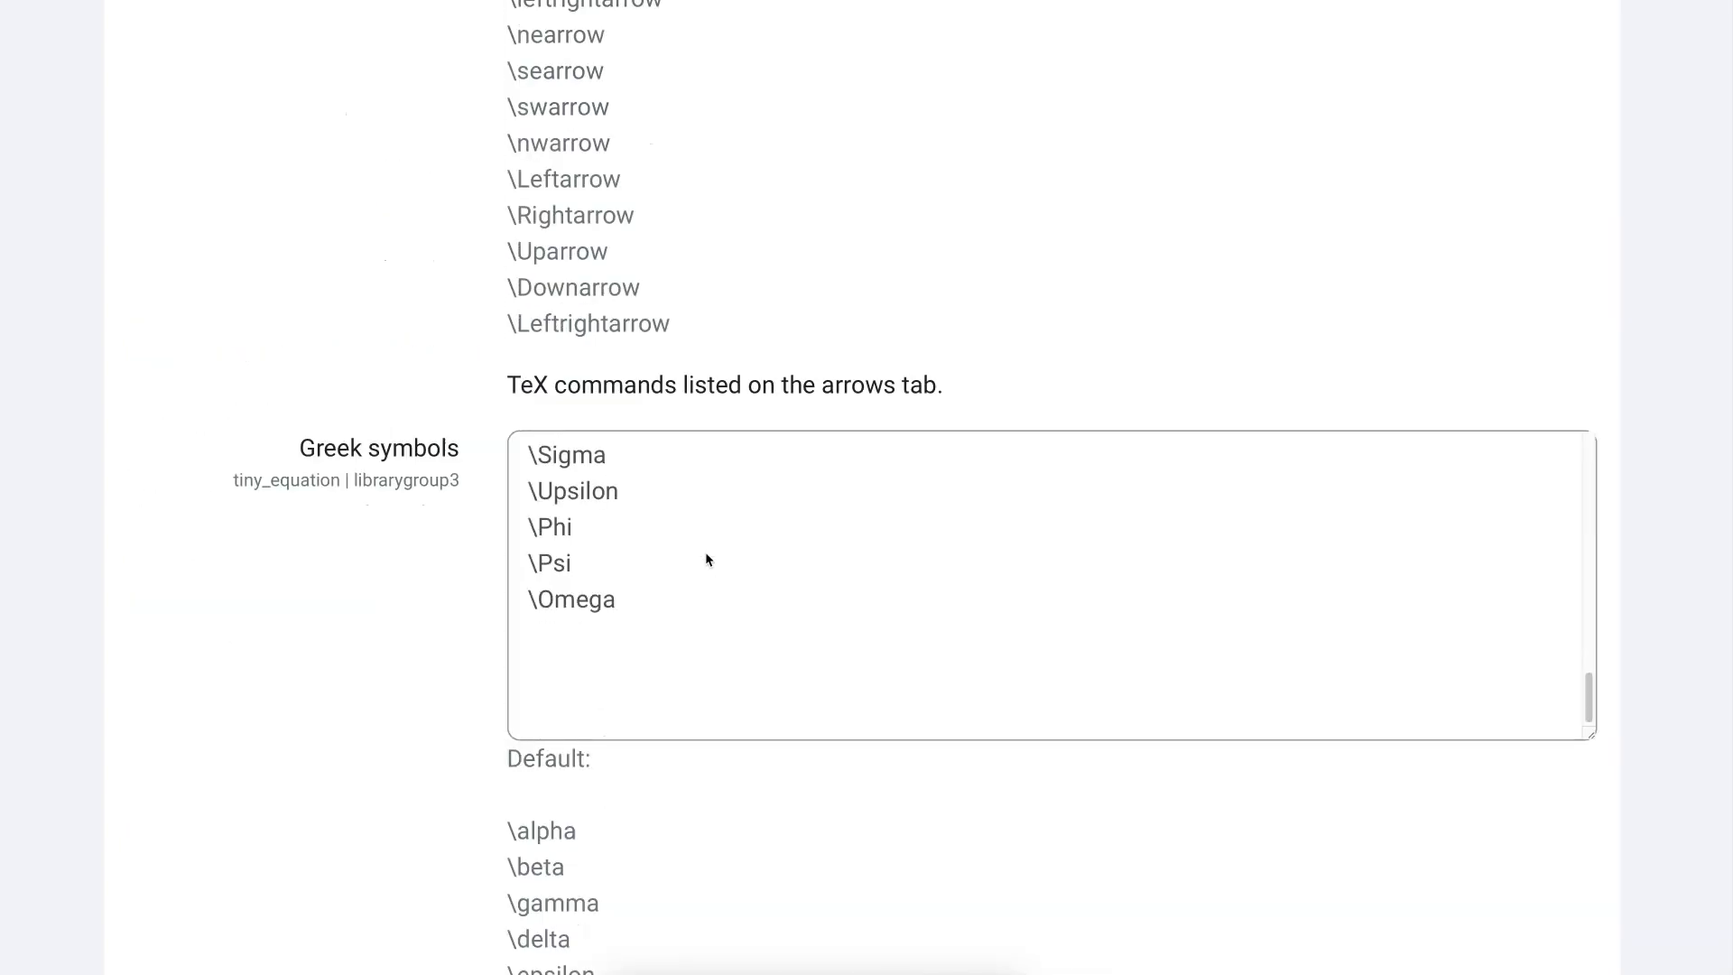
scroll("down", 3)
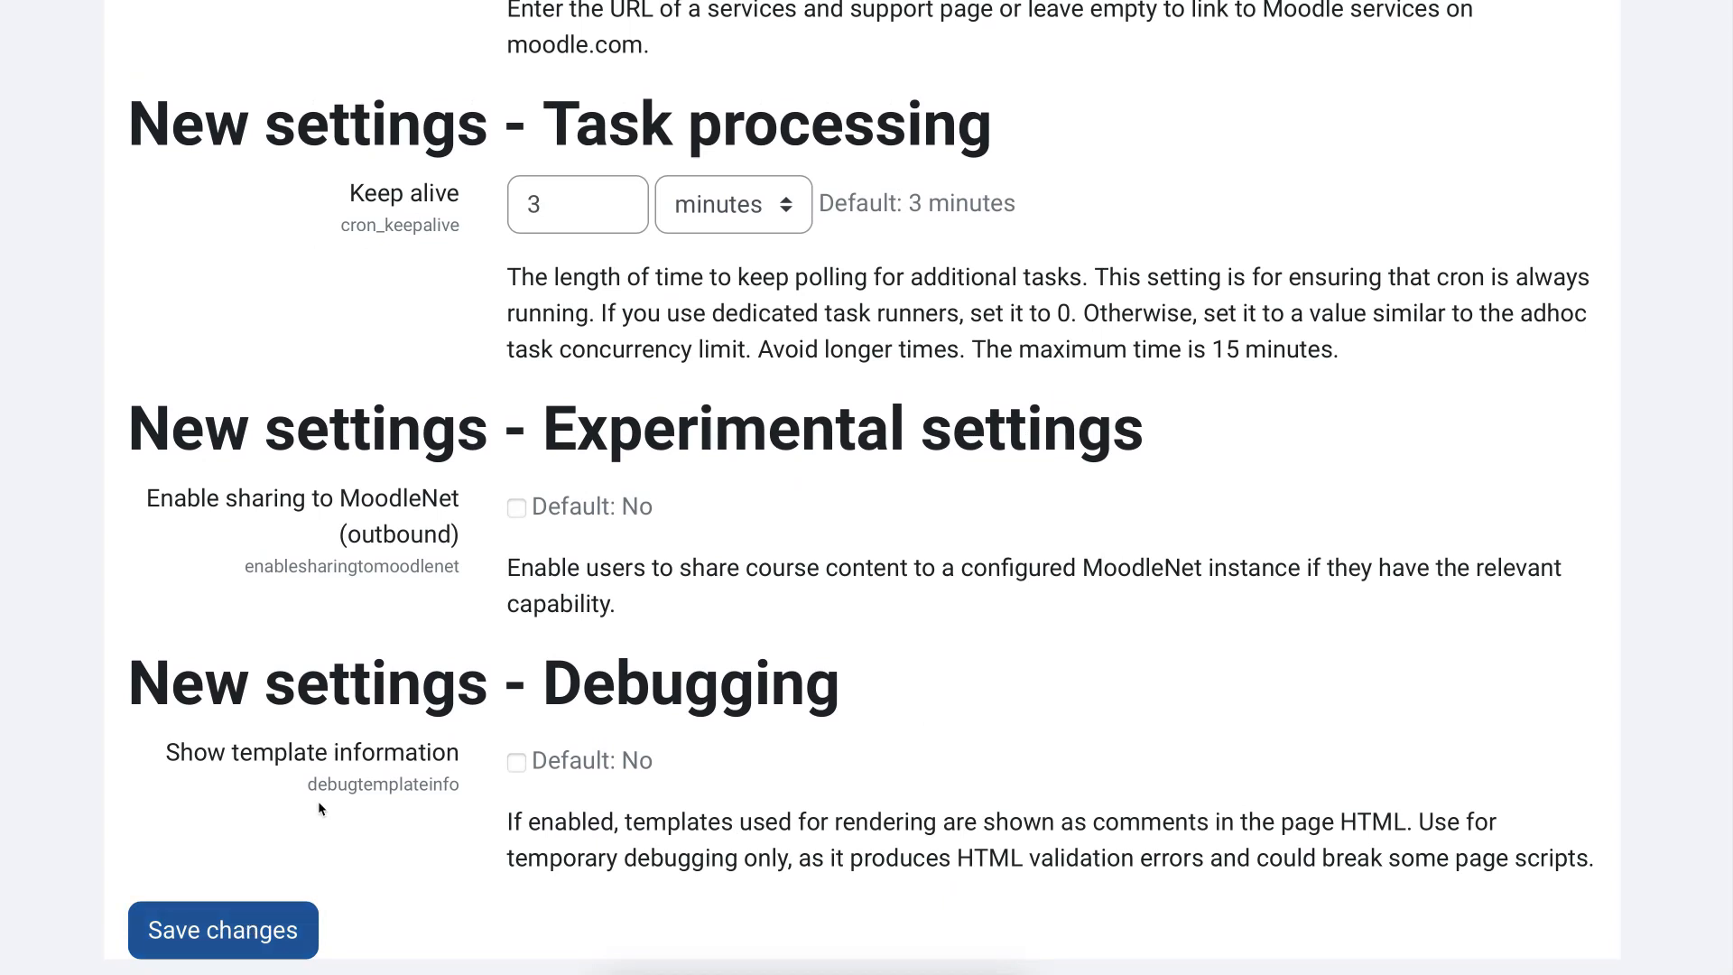
left_click(222, 930)
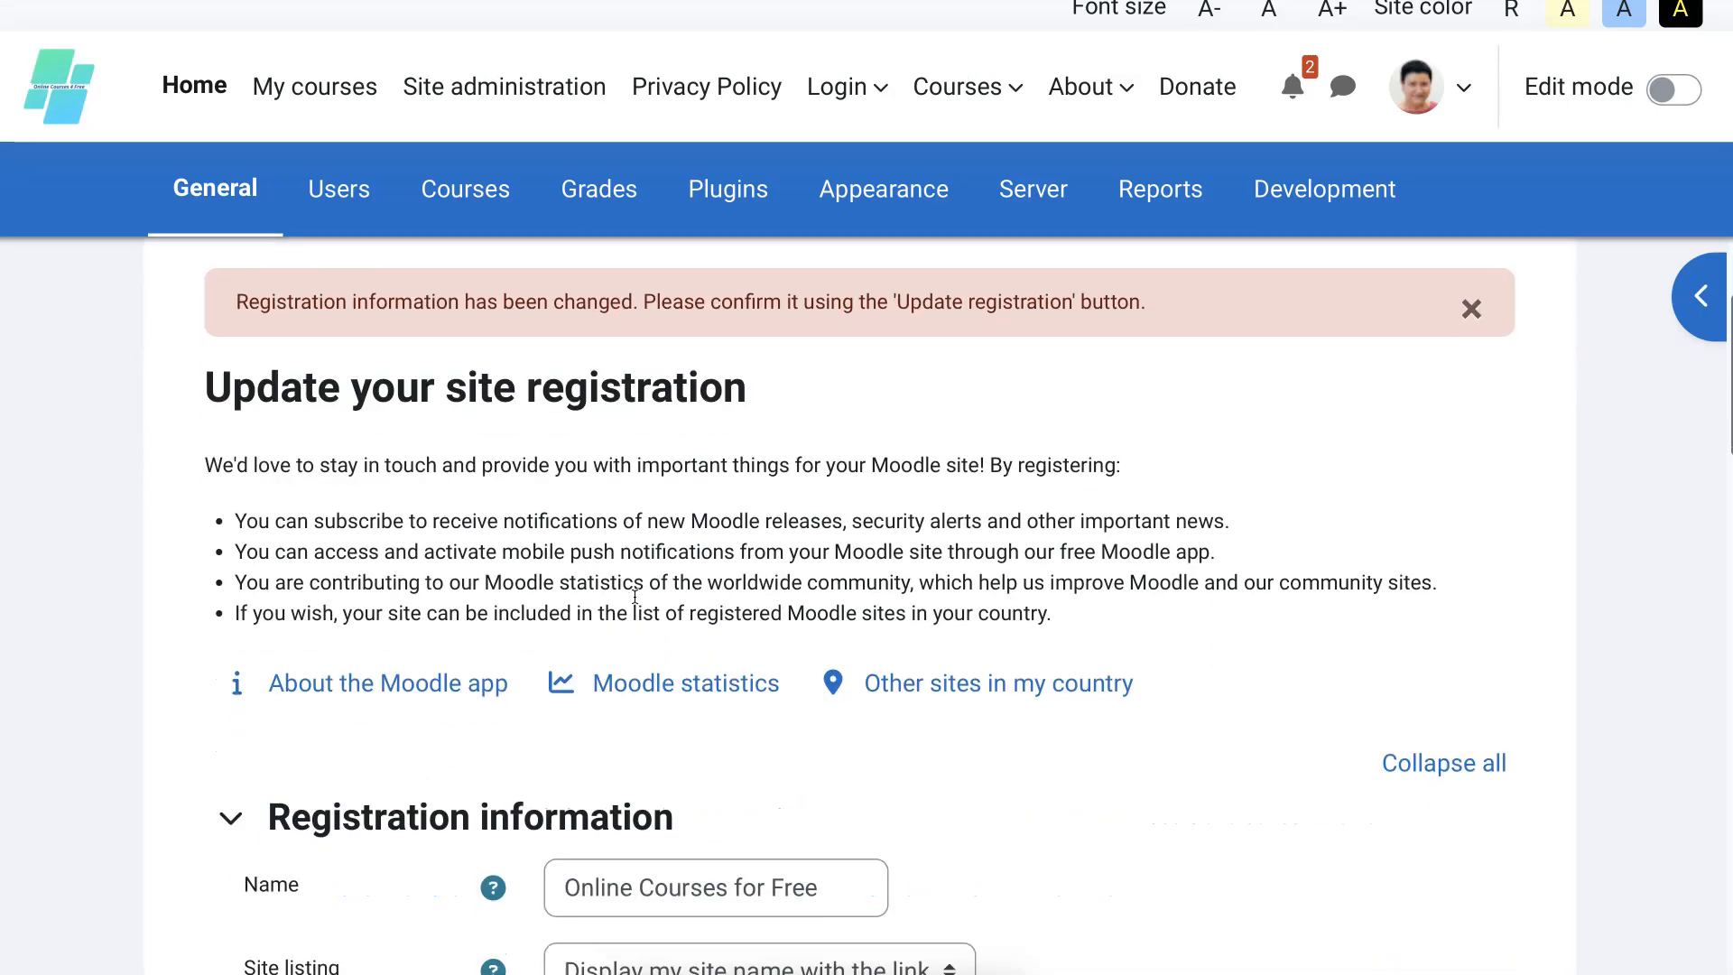
Step: Update the site registration and confirm the footer shows Moodle 4.2 (Build: 20230424)
scroll("down", 3)
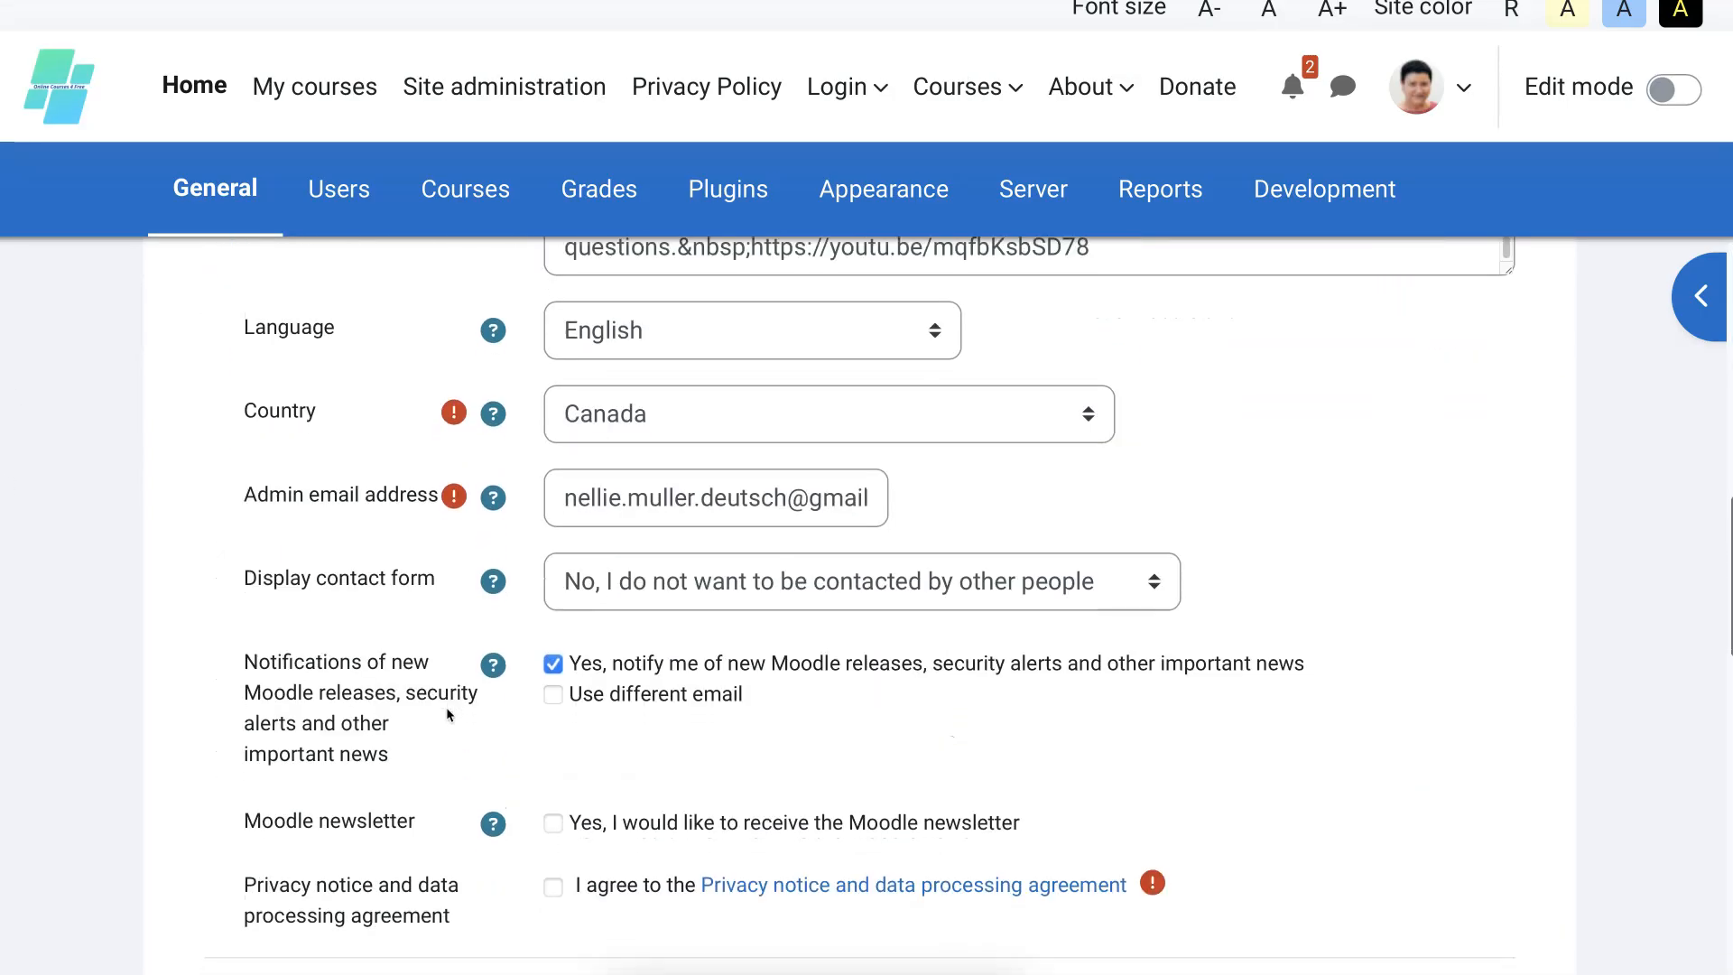
scroll("down", 3)
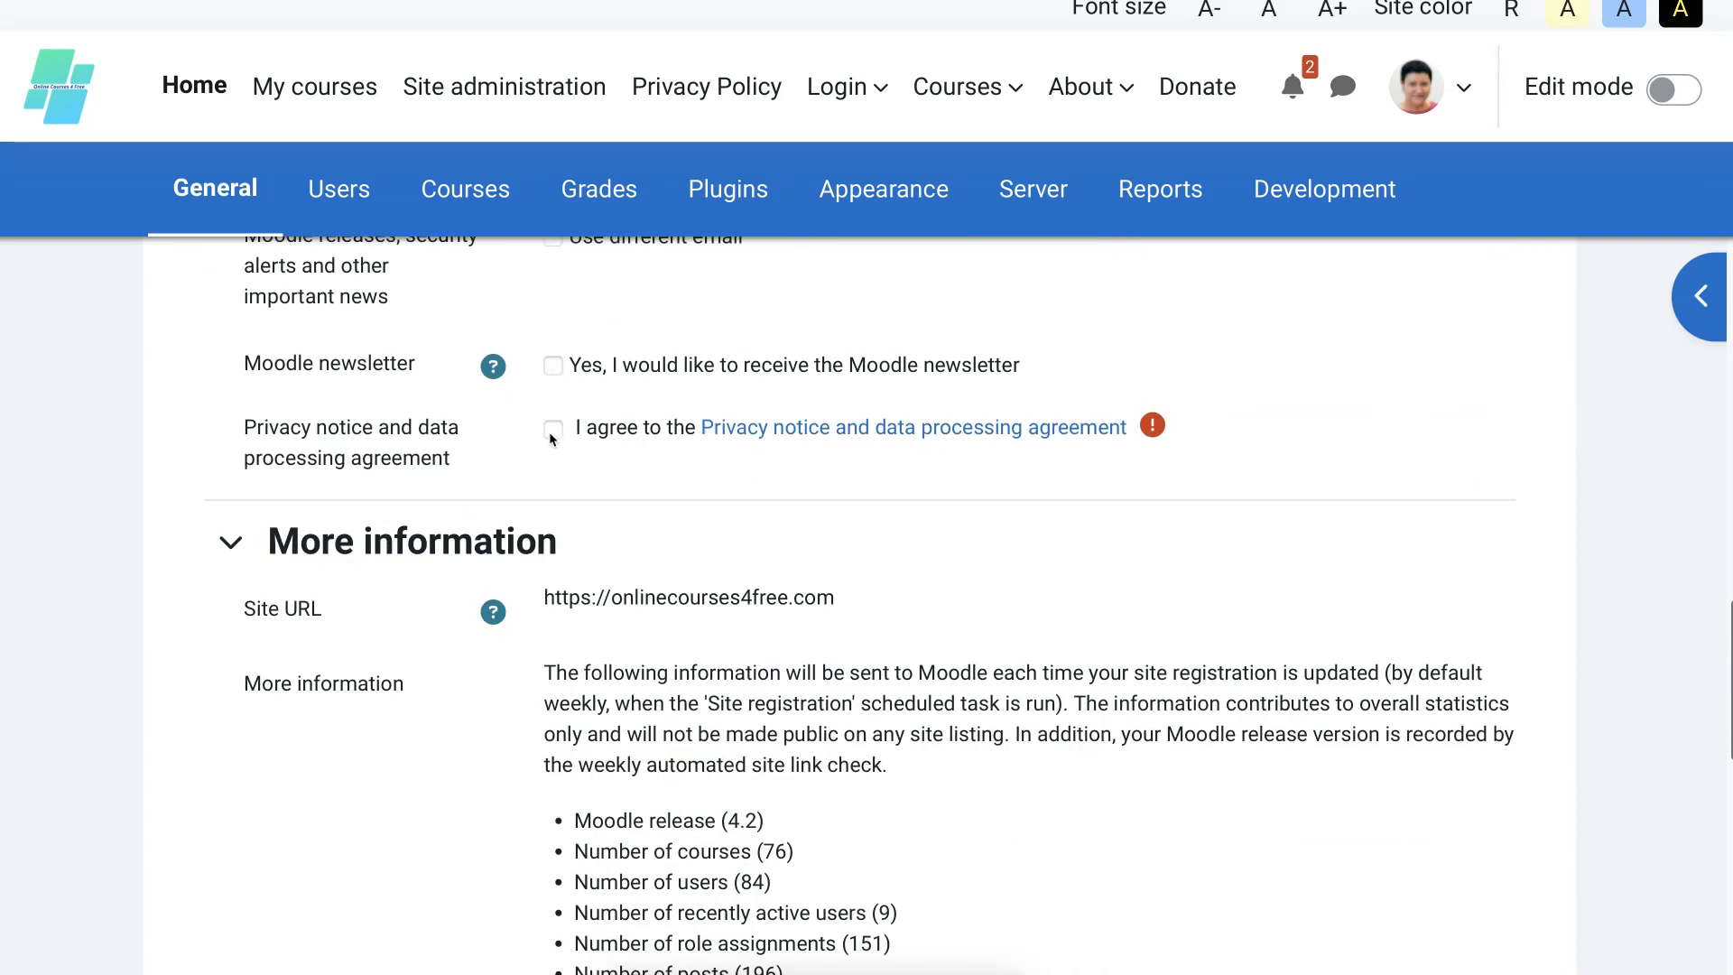
scroll("down", 3)
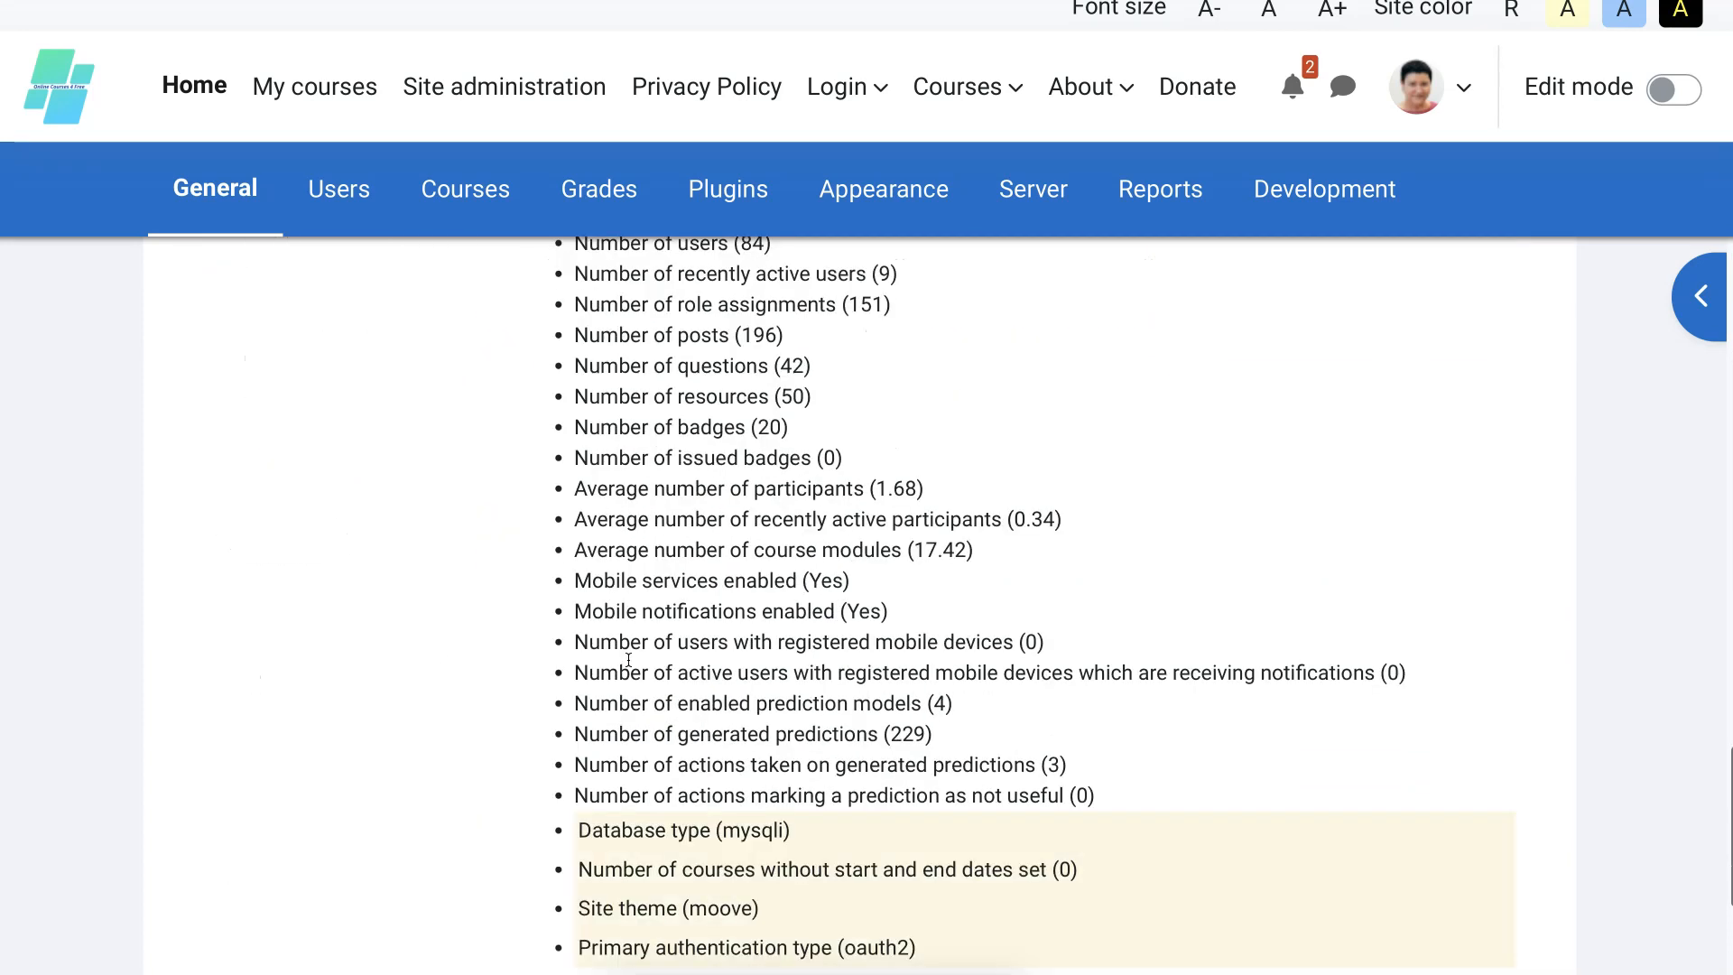
scroll("down", 3)
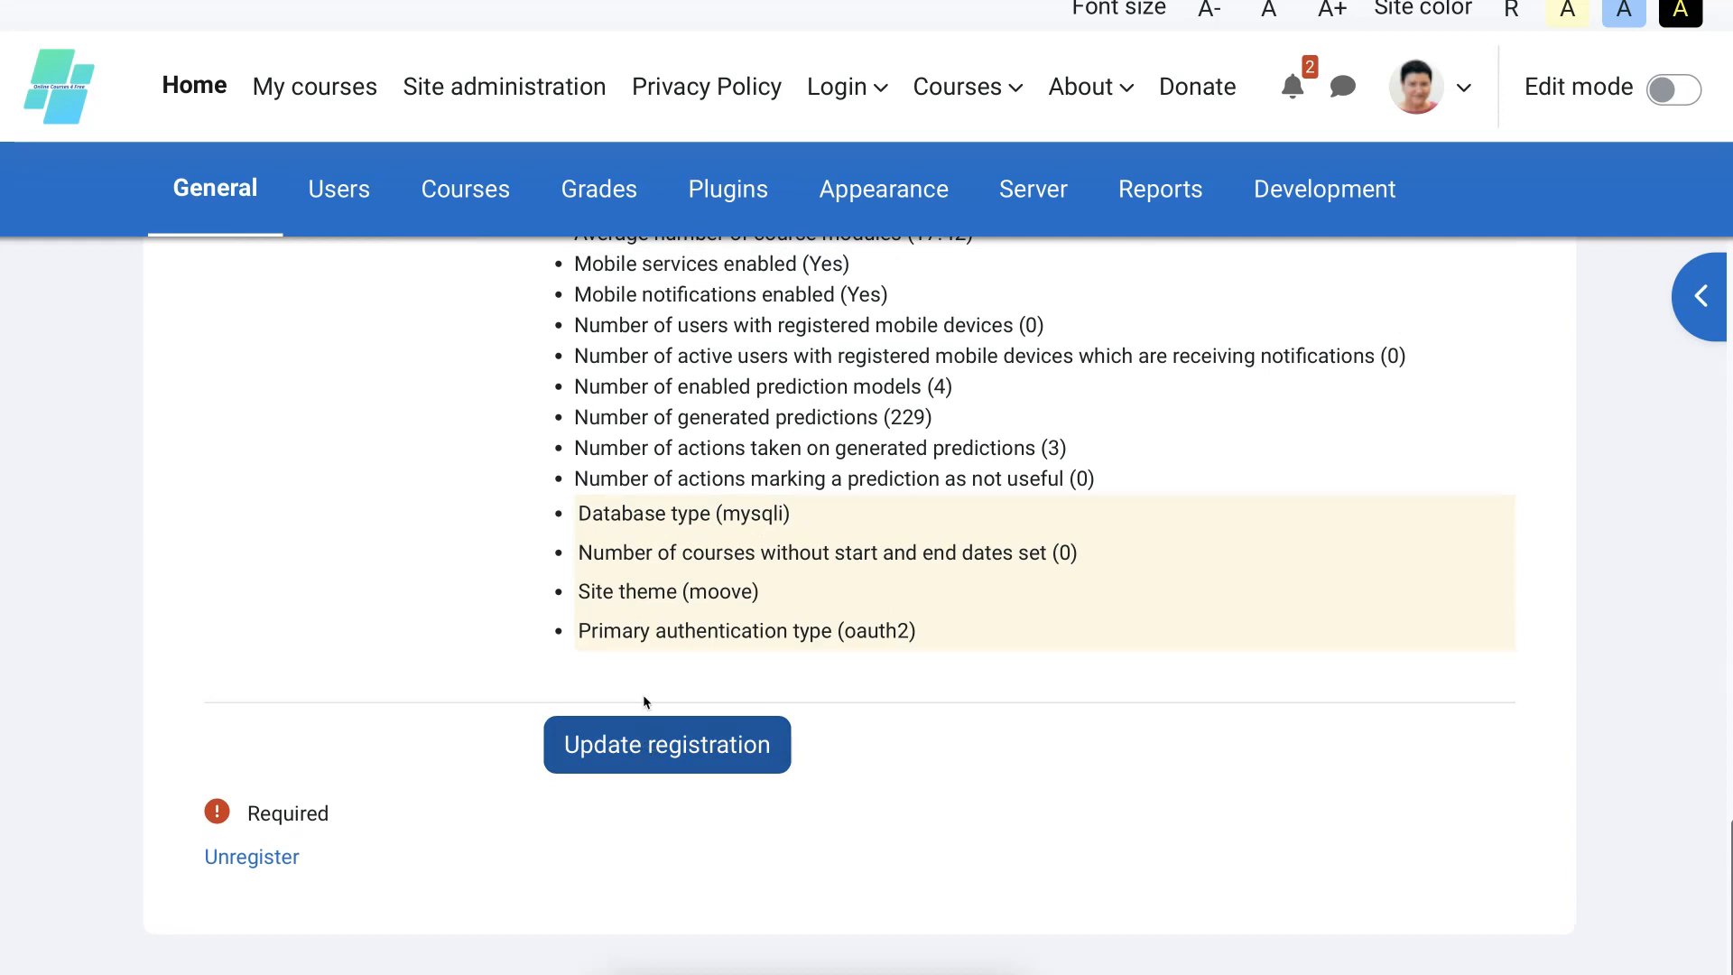
left_click(666, 743)
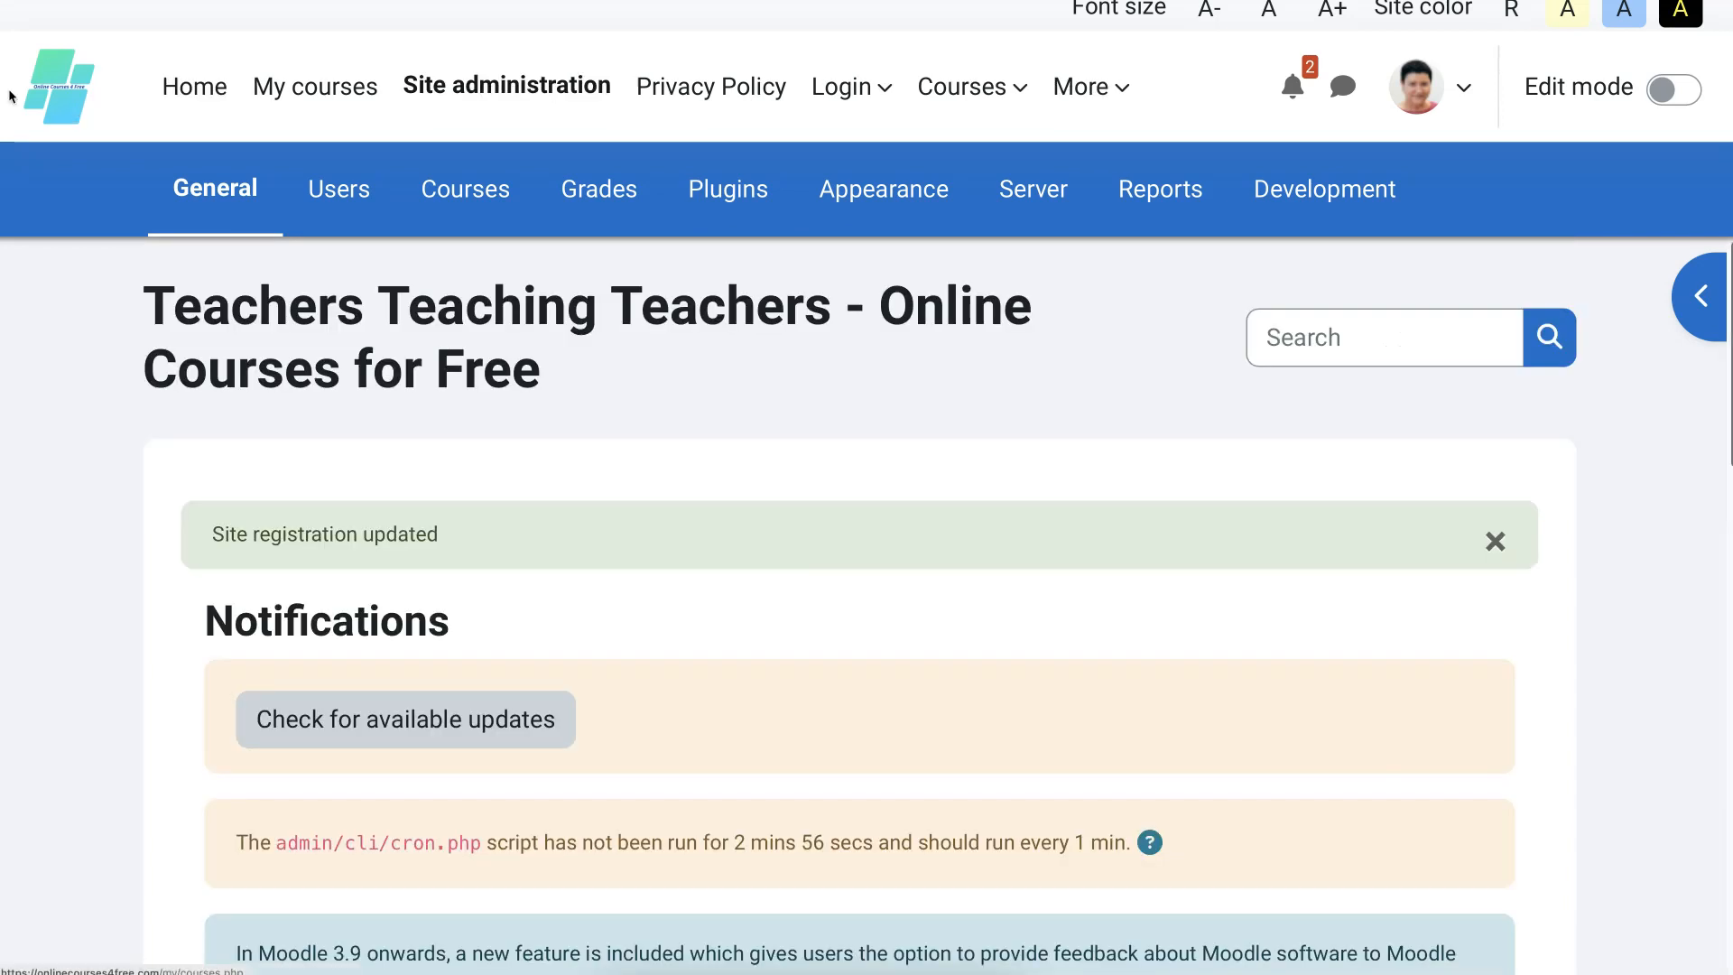
scroll("down", 3)
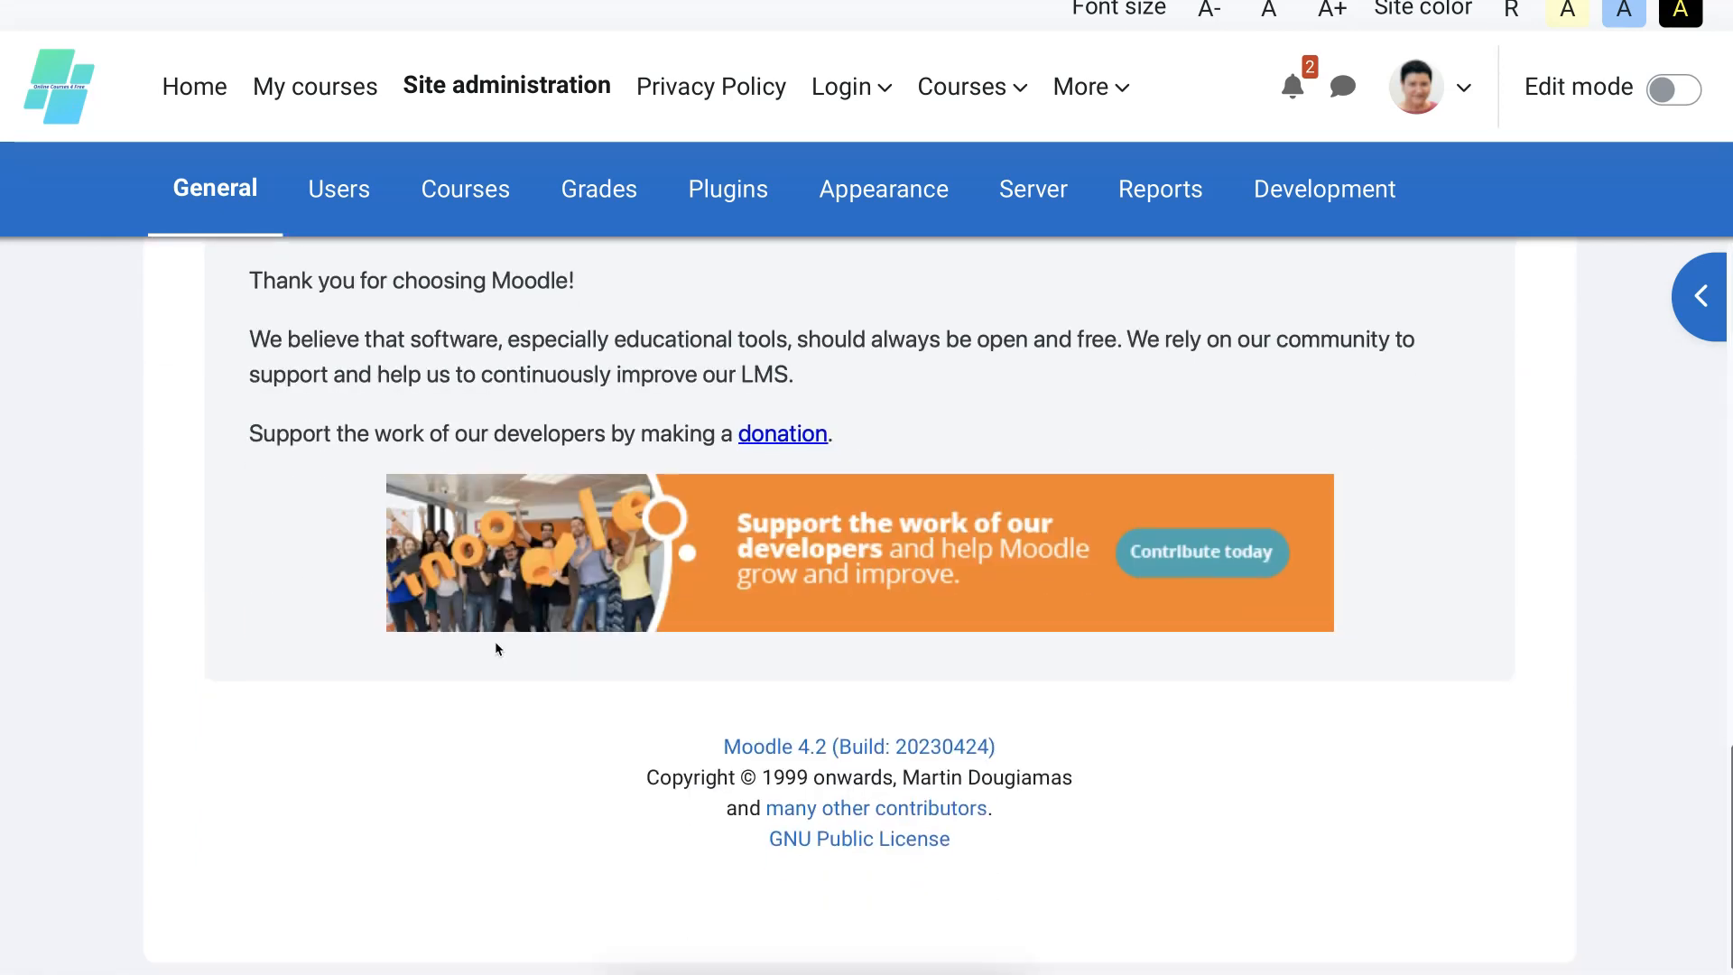